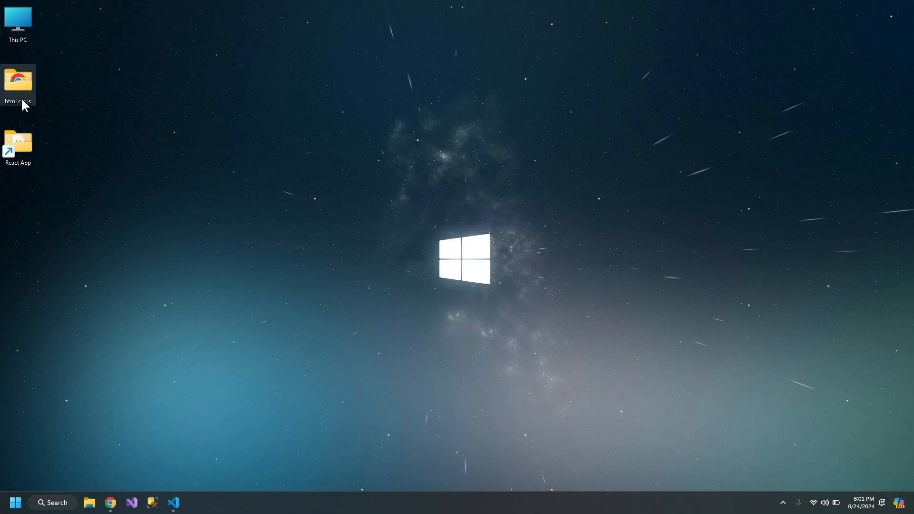
Preview the index page from the html css js folder in the browser
{"action": "double_click", "coordinate": [17, 82]}
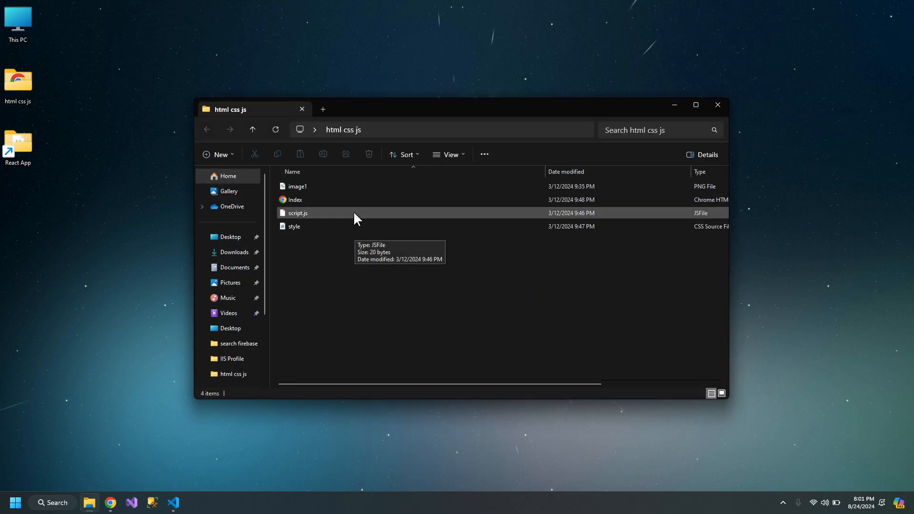
{"action": "left_click", "coordinate": [295, 200]}
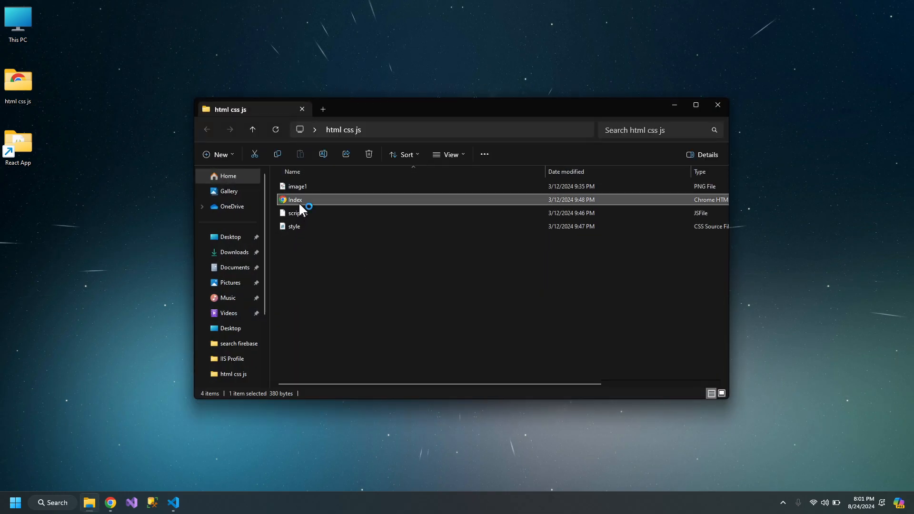
{"action": "double_click", "coordinate": [294, 199]}
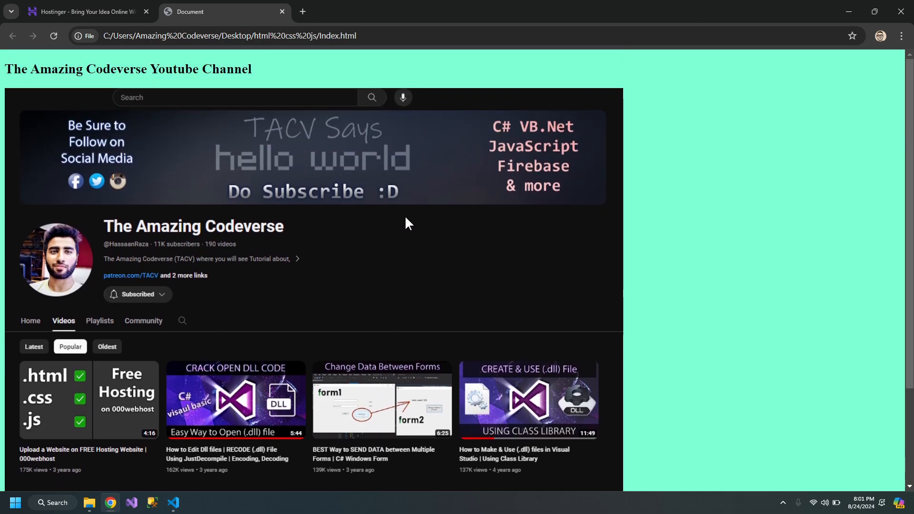
{"action": "mouse_move", "coordinate": [302, 11]}
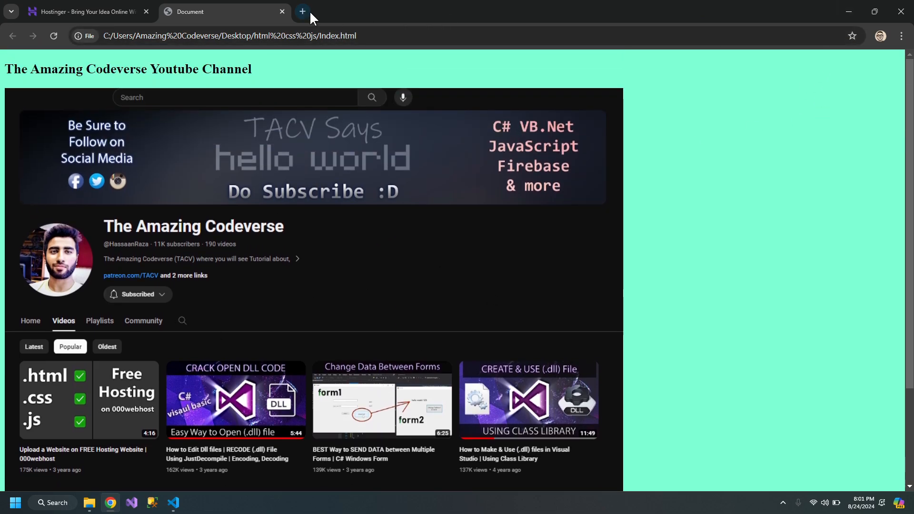
{"action": "left_click", "coordinate": [89, 503]}
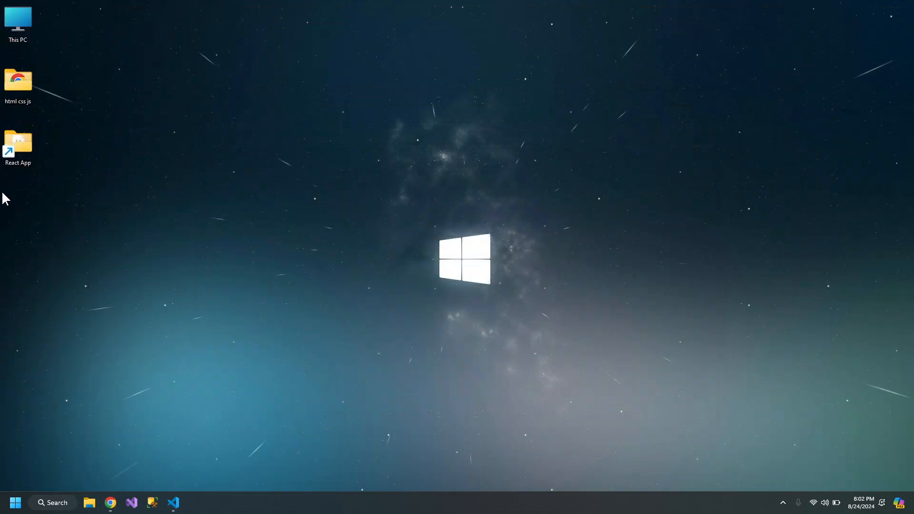
{"action": "left_click", "coordinate": [17, 85]}
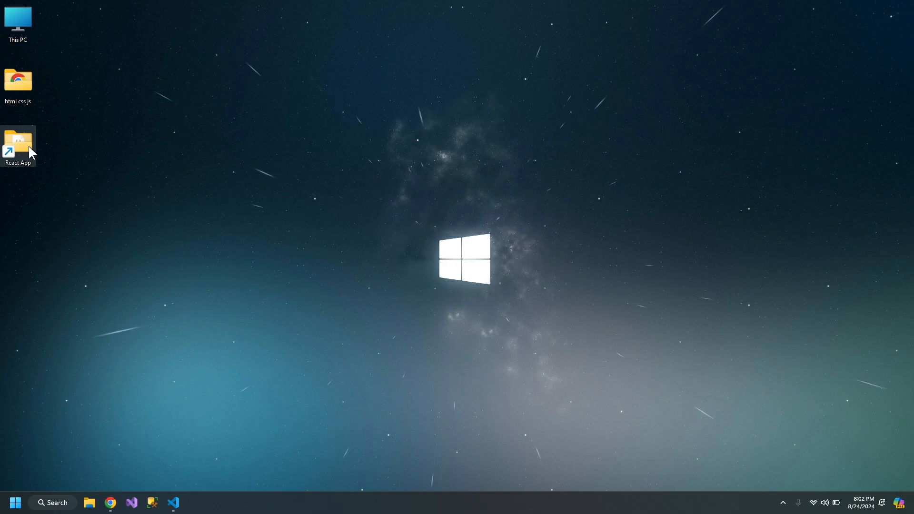
{"action": "mouse_move", "coordinate": [114, 194]}
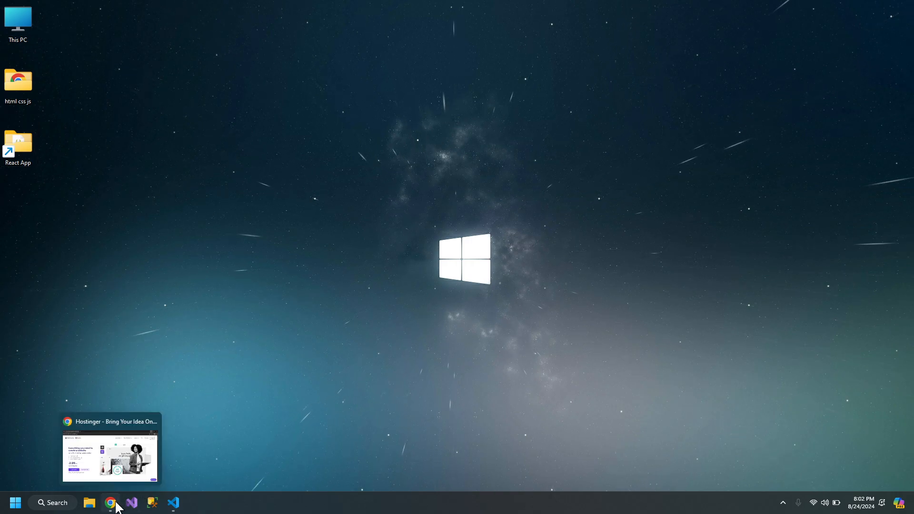
Switch Hostinger to the Pakistan site and log in with a Google account
{"action": "left_click", "coordinate": [110, 501]}
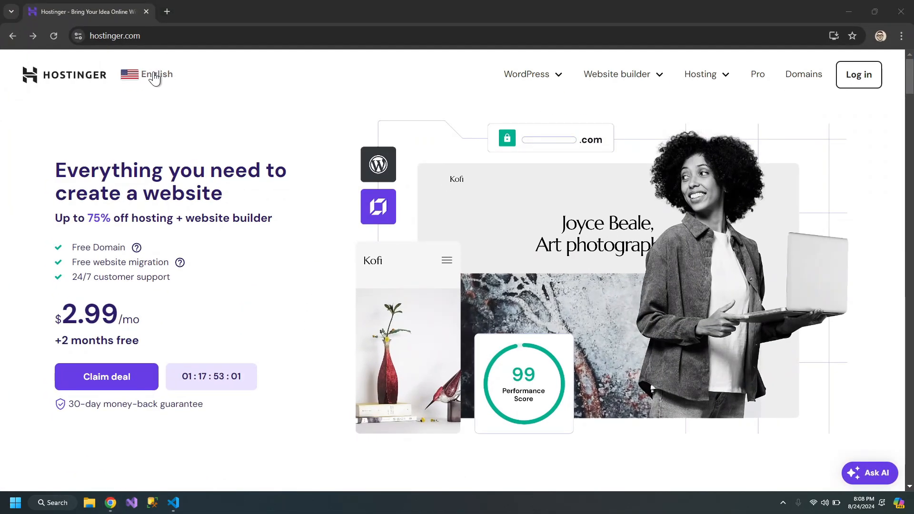
{"action": "left_click", "coordinate": [156, 74]}
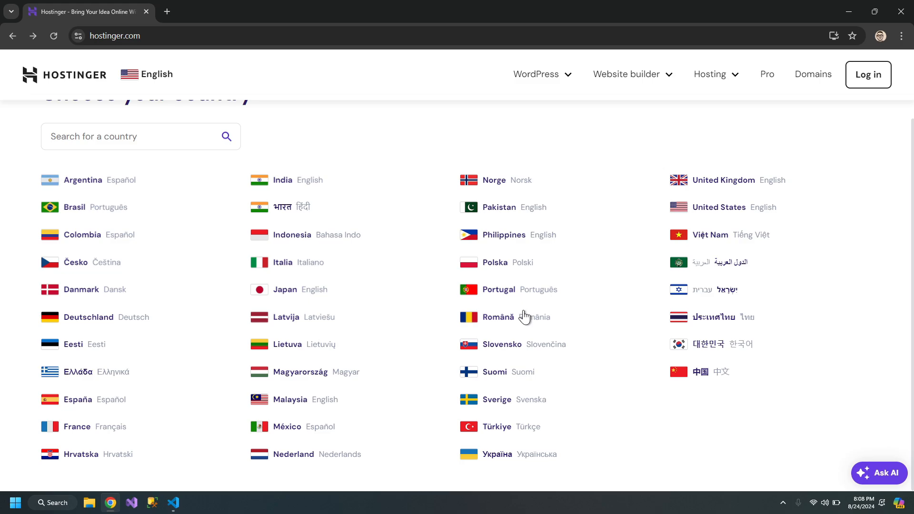
{"action": "mouse_move", "coordinate": [725, 219]}
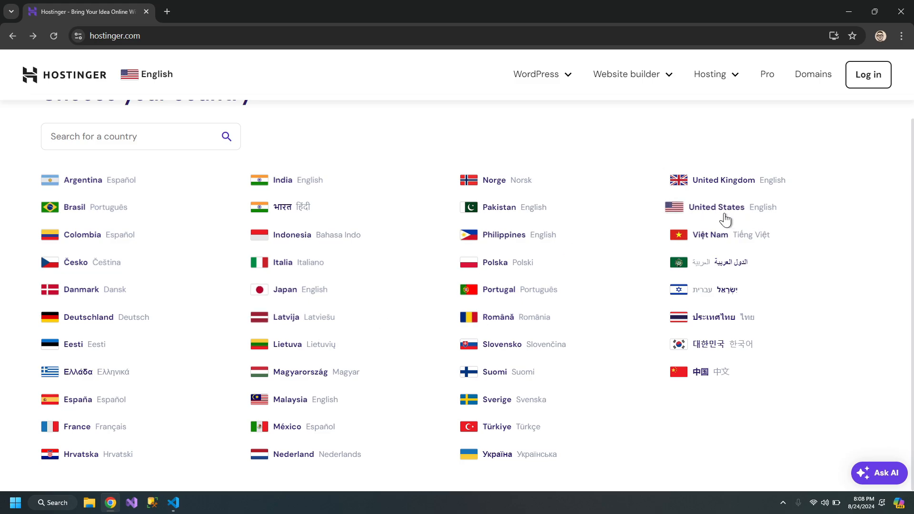
{"action": "mouse_move", "coordinate": [482, 218]}
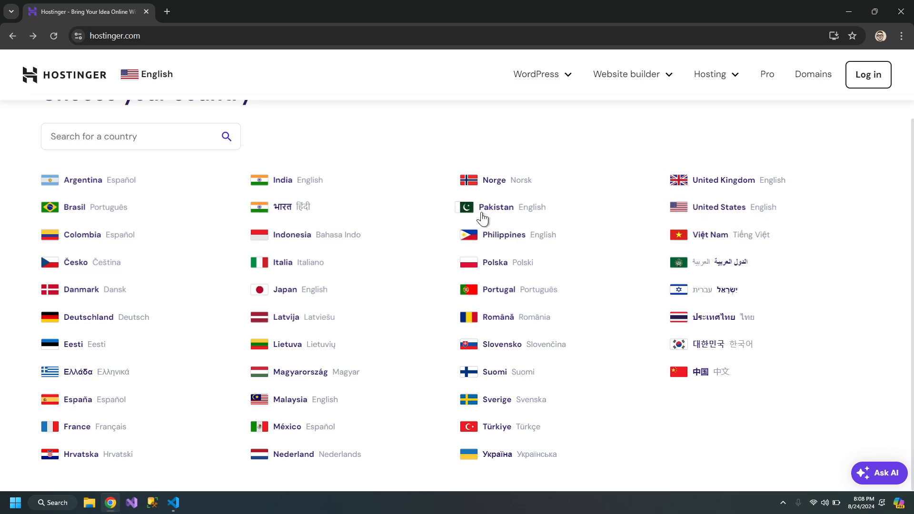
{"action": "left_click", "coordinate": [496, 207]}
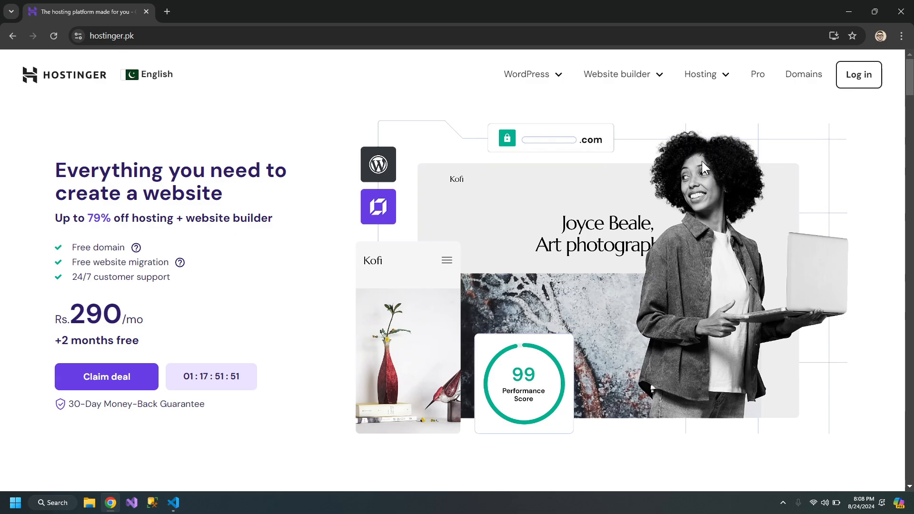
{"action": "left_click", "coordinate": [857, 75]}
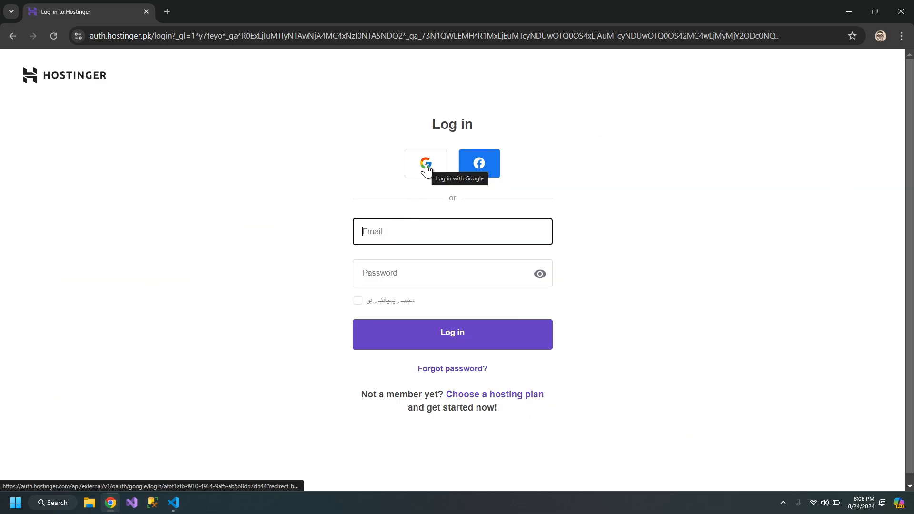
{"action": "left_click", "coordinate": [425, 164]}
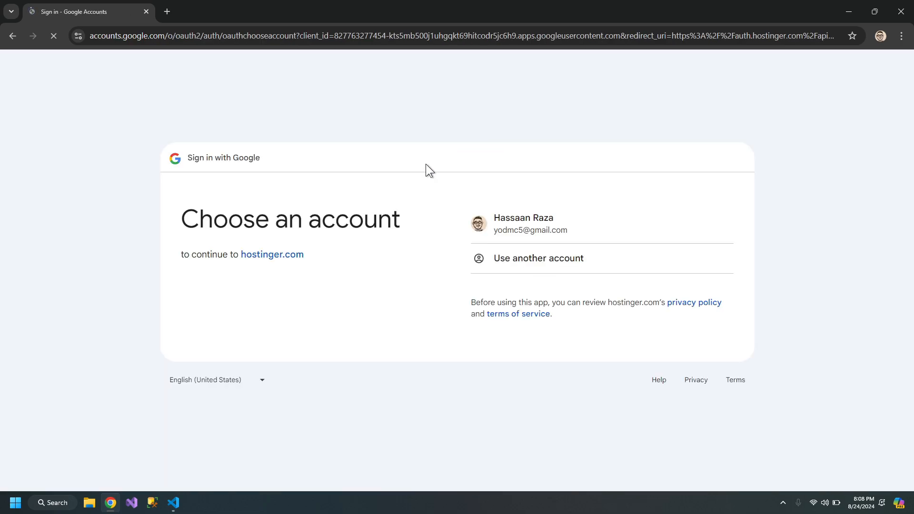
{"action": "left_click", "coordinate": [522, 224]}
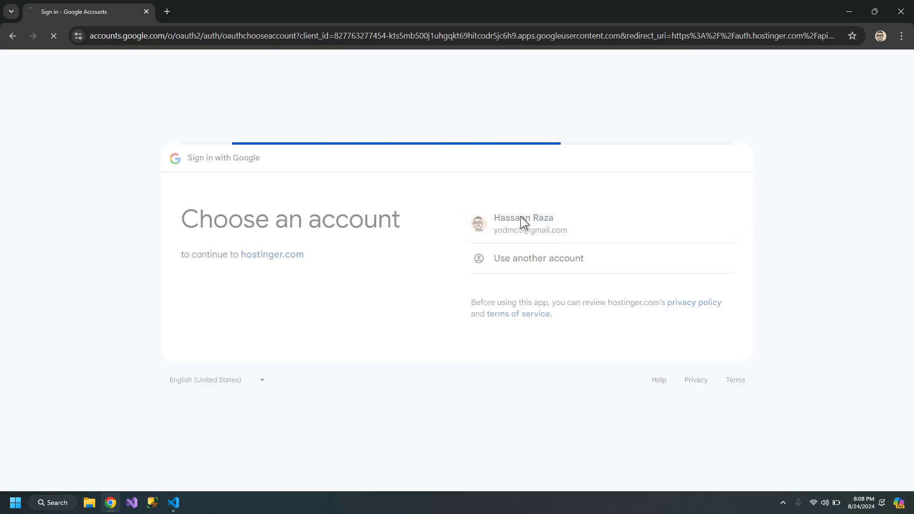
{"action": "left_click", "coordinate": [522, 224]}
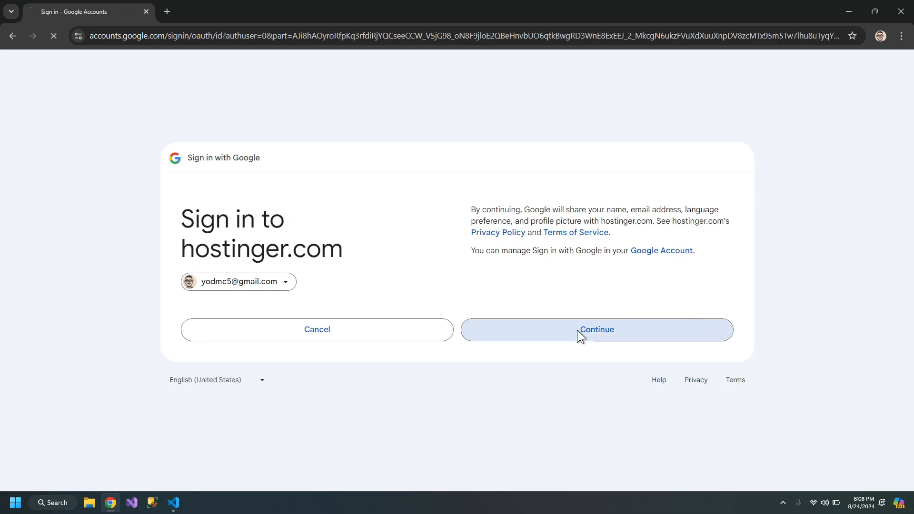
{"action": "left_click", "coordinate": [596, 330]}
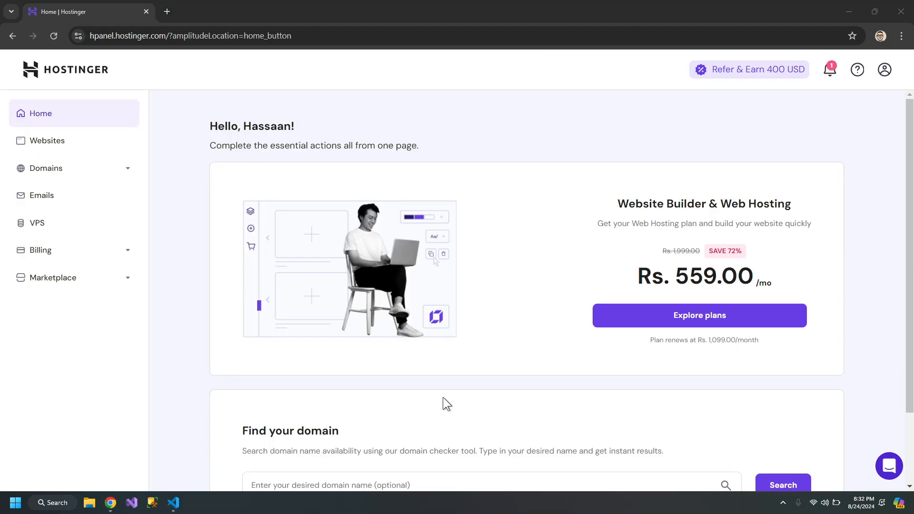
Add a card under Billing > Payment Methods, correcting the invalid CVC before submitting
{"action": "left_click", "coordinate": [40, 249]}
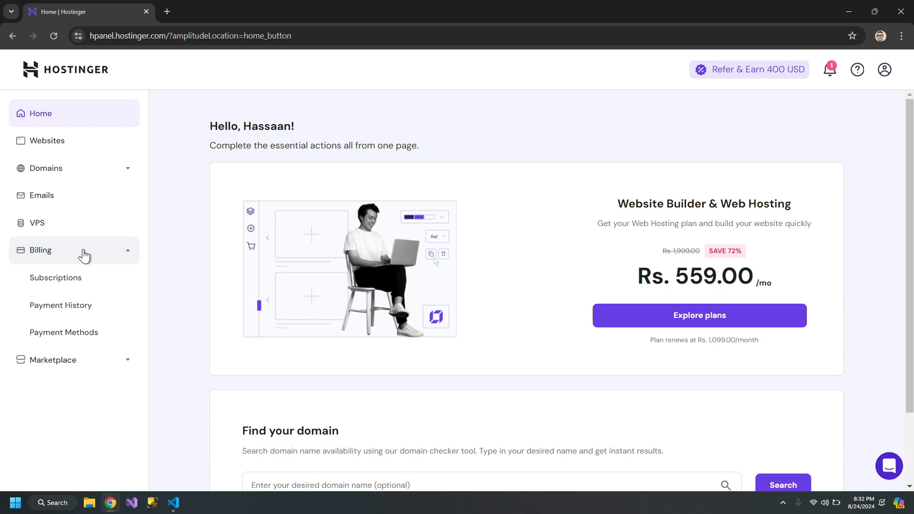
{"action": "left_click", "coordinate": [63, 332]}
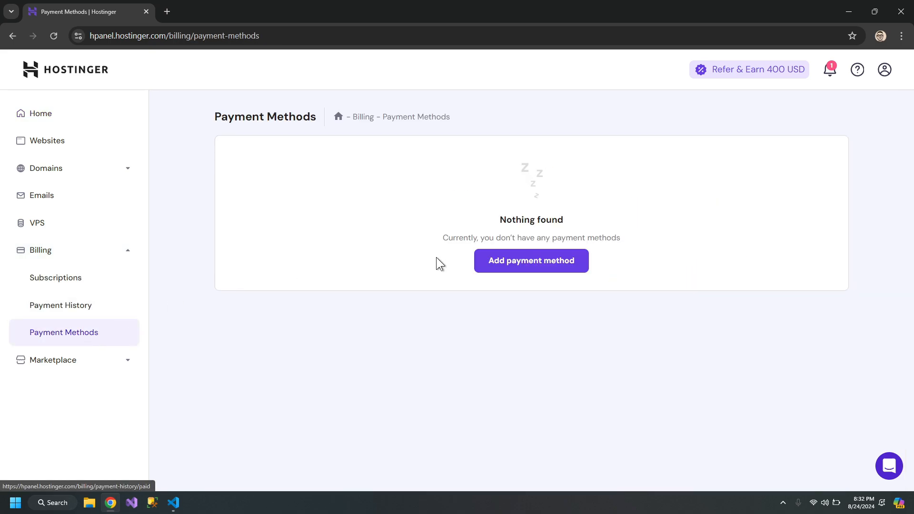
{"action": "left_click", "coordinate": [529, 261]}
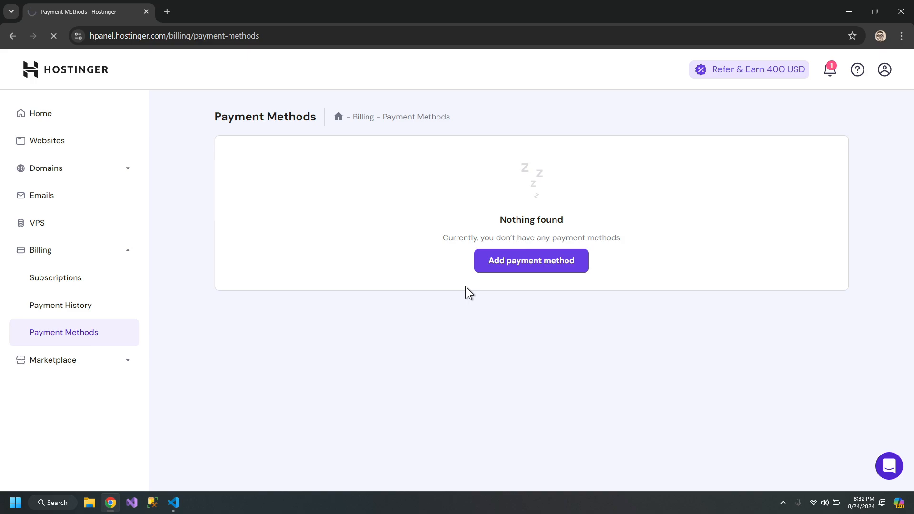
{"action": "left_click", "coordinate": [530, 260]}
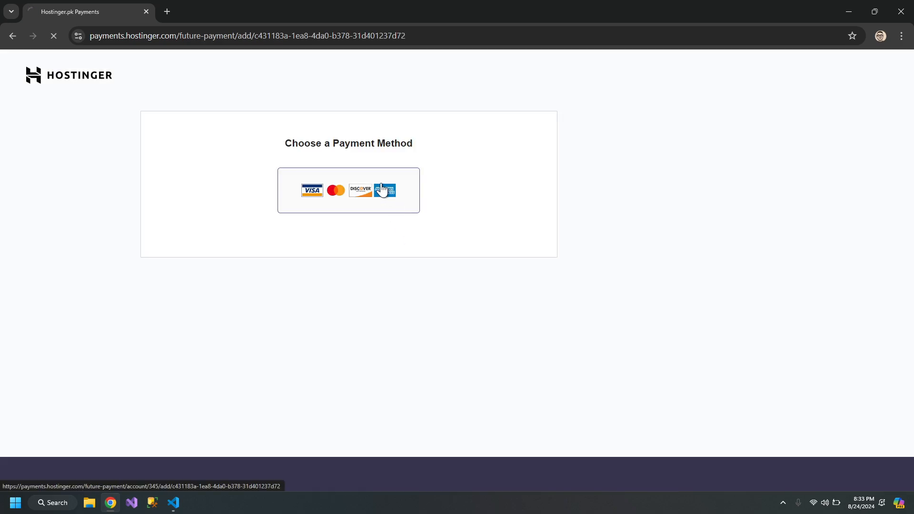
{"action": "left_click", "coordinate": [348, 190]}
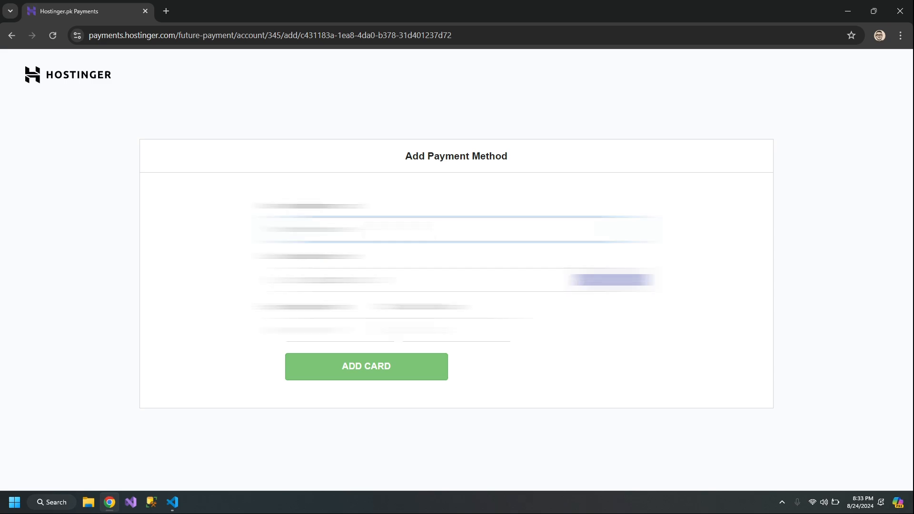
{"action": "left_click", "coordinate": [366, 367]}
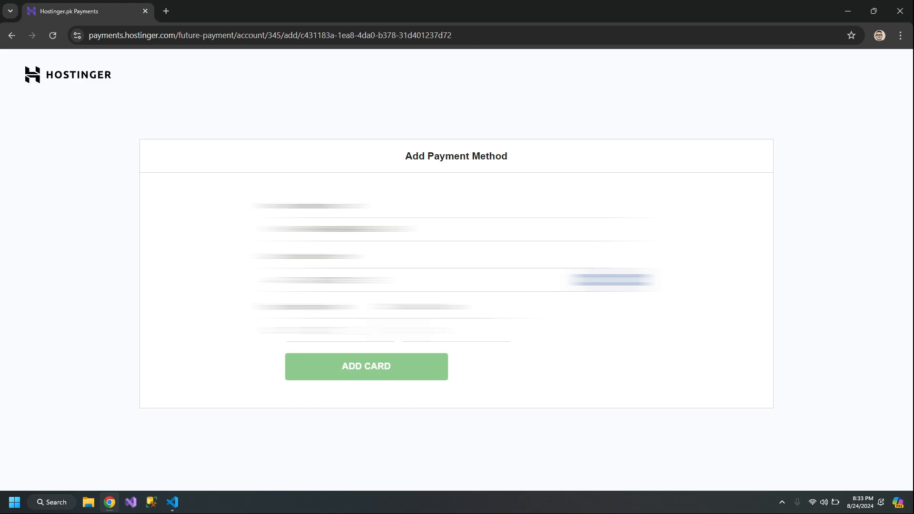
{"action": "left_click", "coordinate": [366, 366]}
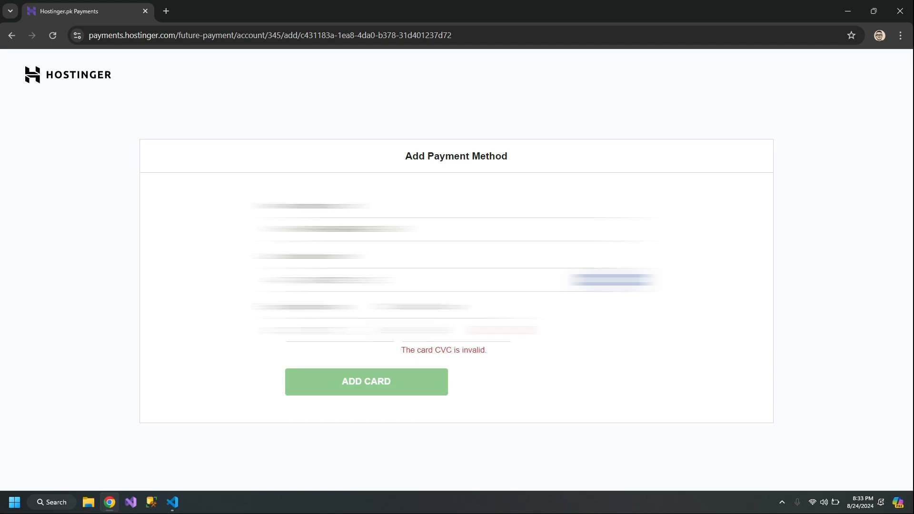
{"action": "left_click", "coordinate": [365, 374]}
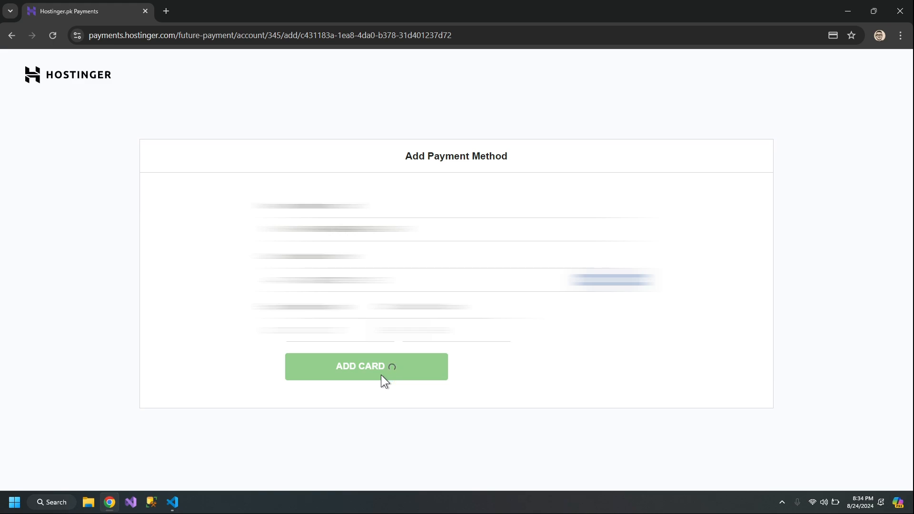
{"action": "left_click", "coordinate": [366, 366]}
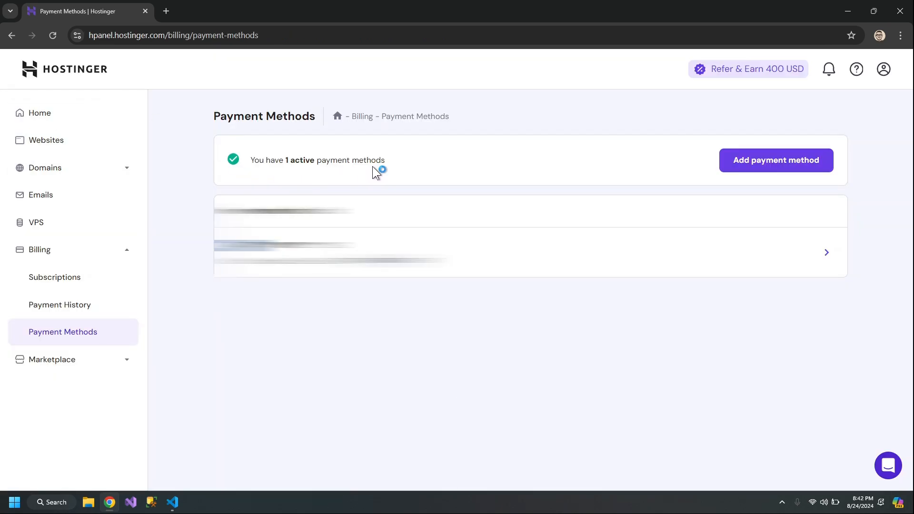
{"action": "mouse_move", "coordinate": [84, 126]}
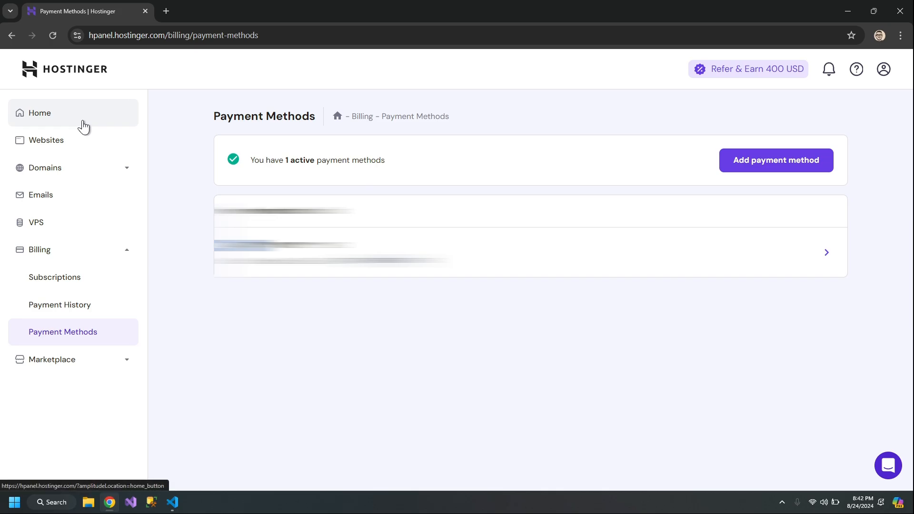
Select the Premium Web Hosting plan and pay for a one-month billing period
{"action": "left_click", "coordinate": [39, 113]}
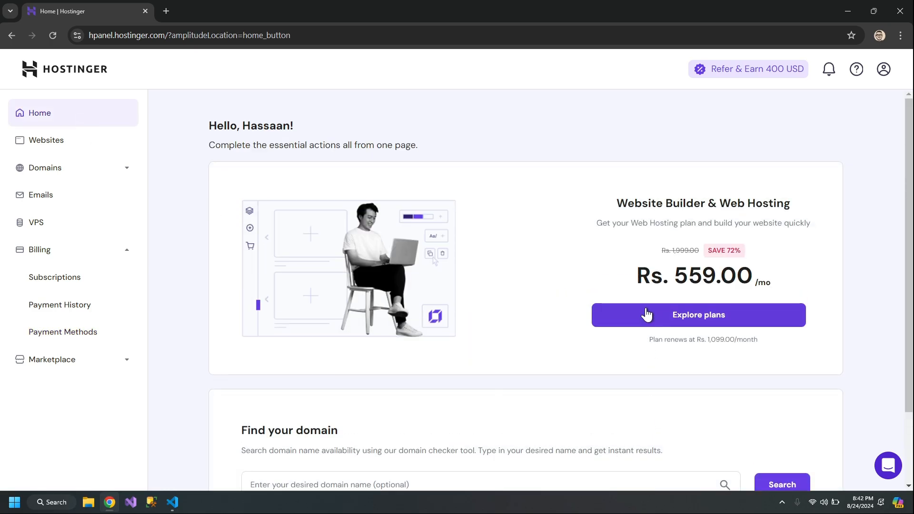
{"action": "left_click", "coordinate": [696, 315]}
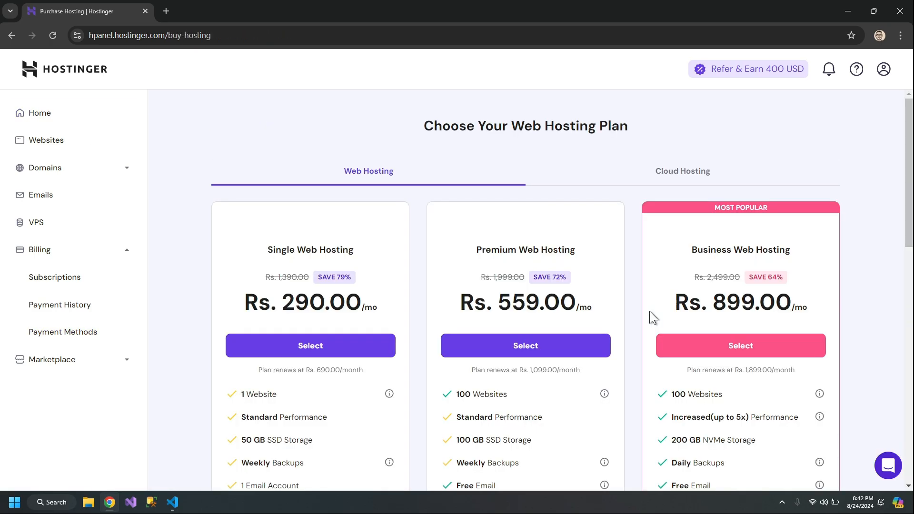
{"action": "scroll", "scroll_direction": "down", "scroll_amount": 3}
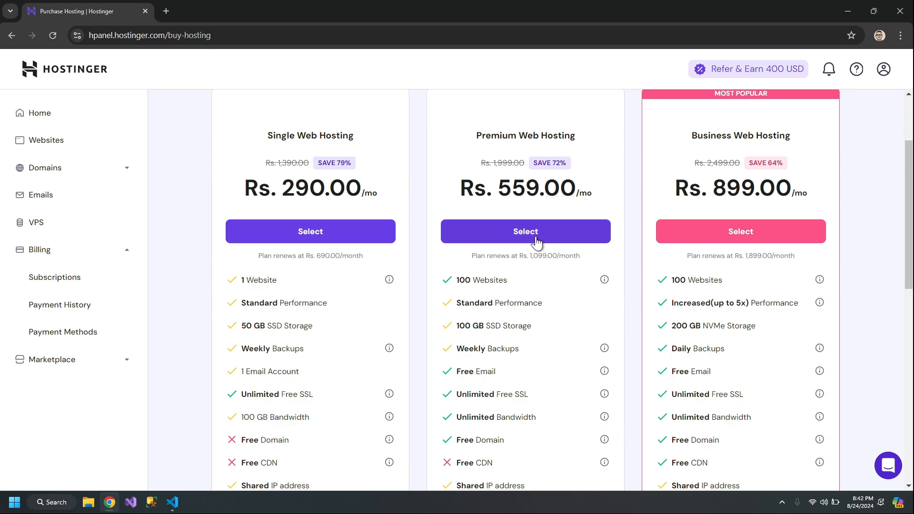
{"action": "left_click", "coordinate": [525, 231]}
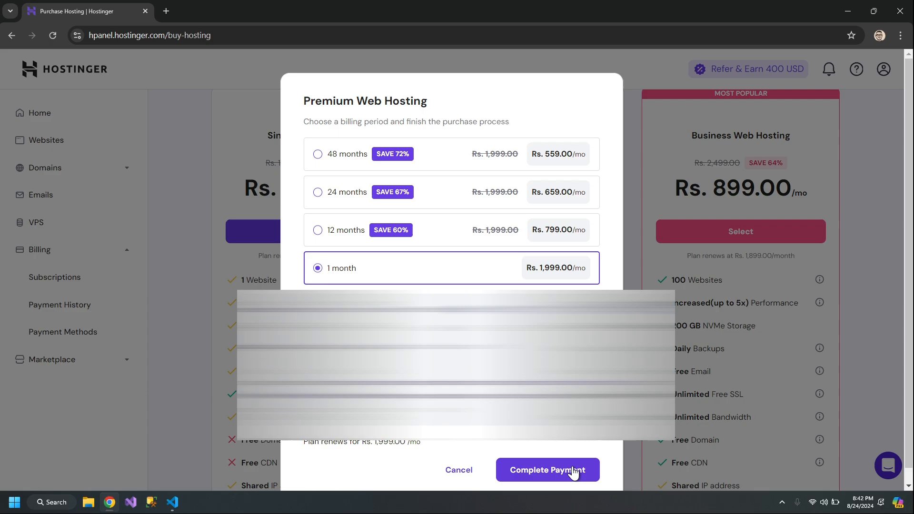
{"action": "left_click", "coordinate": [547, 469]}
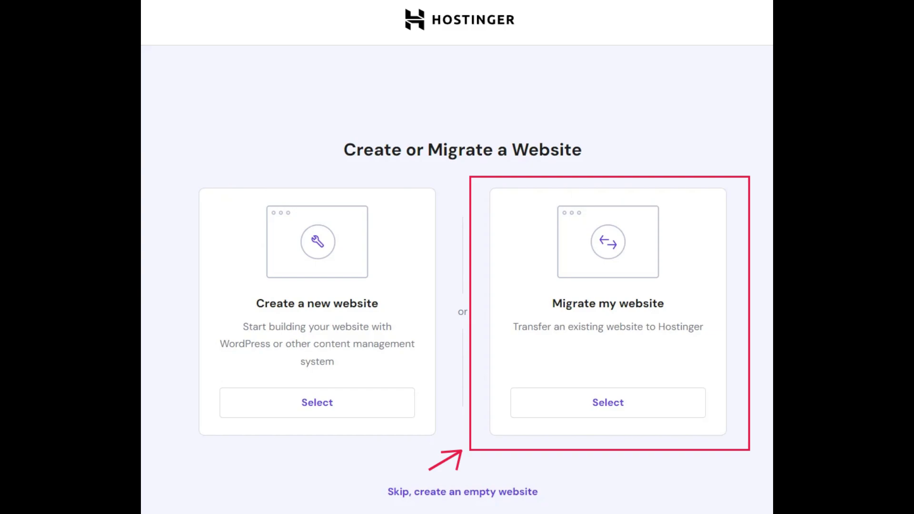
Choose Migrate my website and buy the tacv.online domain for one year
{"action": "left_click", "coordinate": [316, 402]}
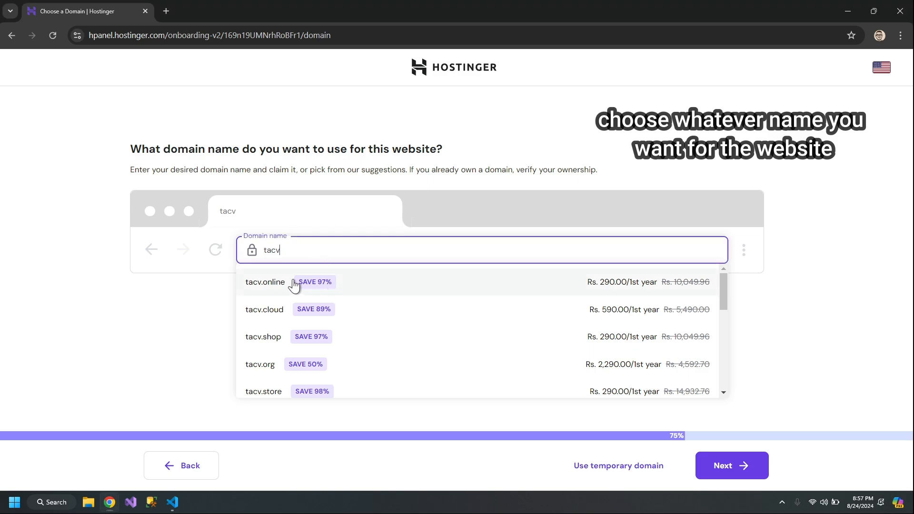
{"action": "left_click", "coordinate": [265, 282]}
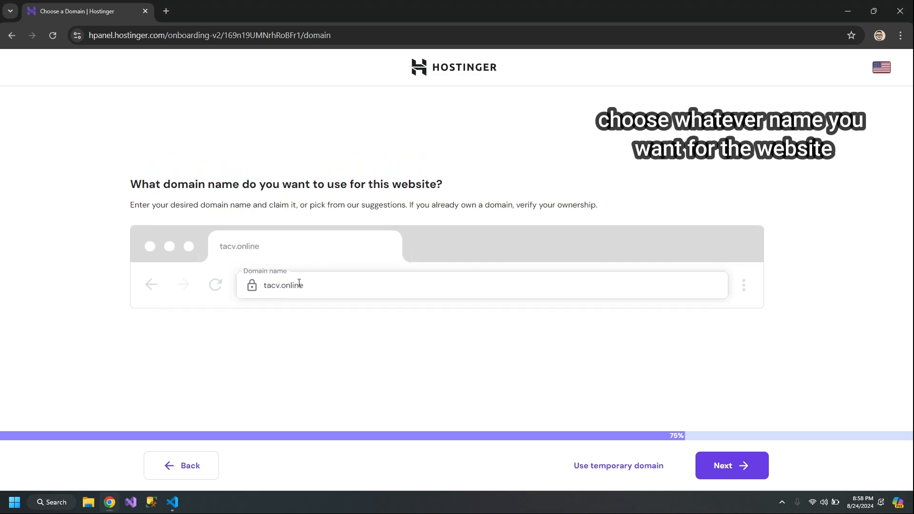
{"action": "left_click", "coordinate": [732, 465]}
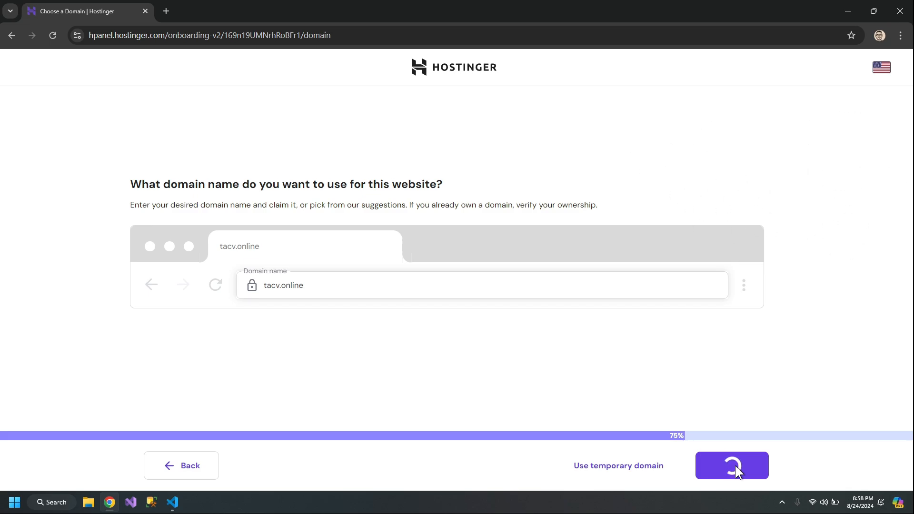
{"action": "left_click", "coordinate": [731, 465]}
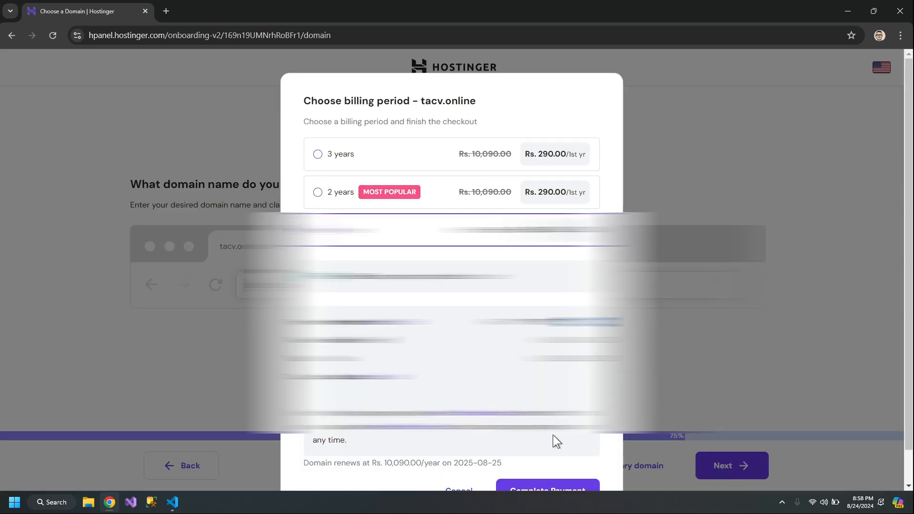
{"action": "left_click", "coordinate": [317, 194]}
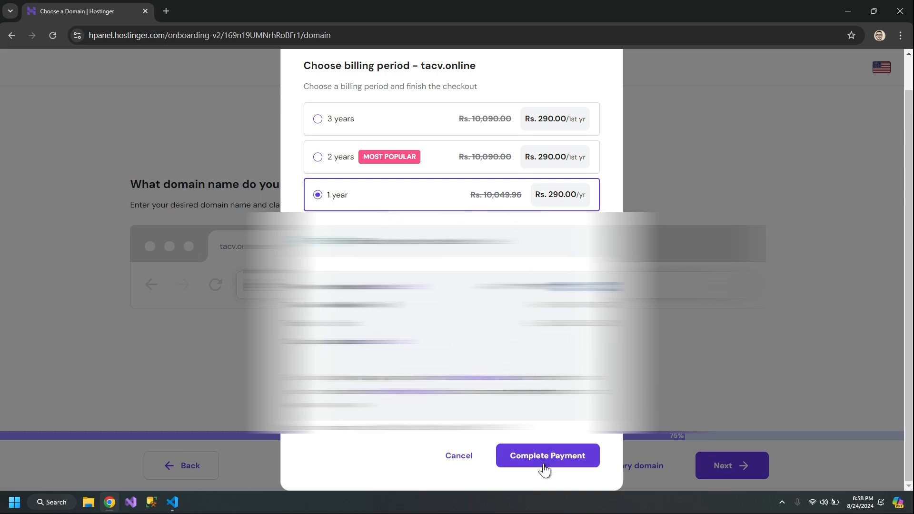
{"action": "left_click", "coordinate": [546, 455]}
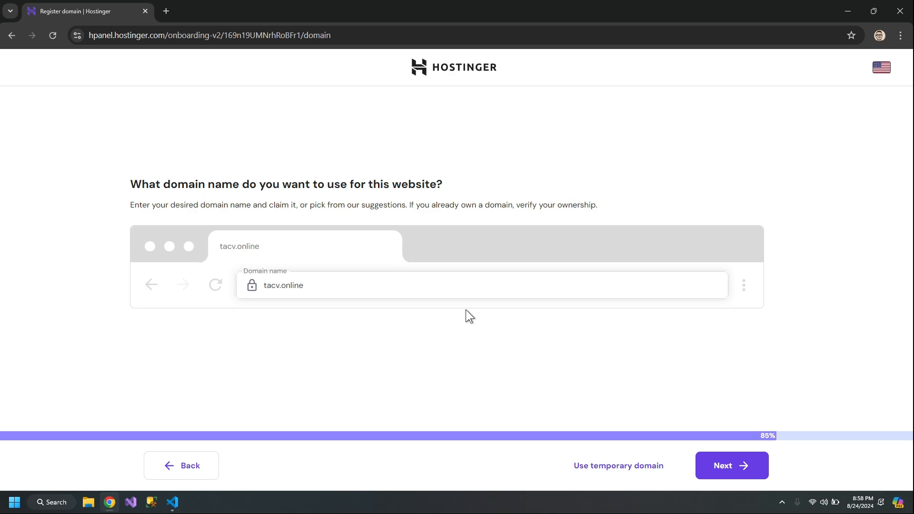
Fill in the tacv.online registration form and finish registration
{"action": "left_click", "coordinate": [731, 465]}
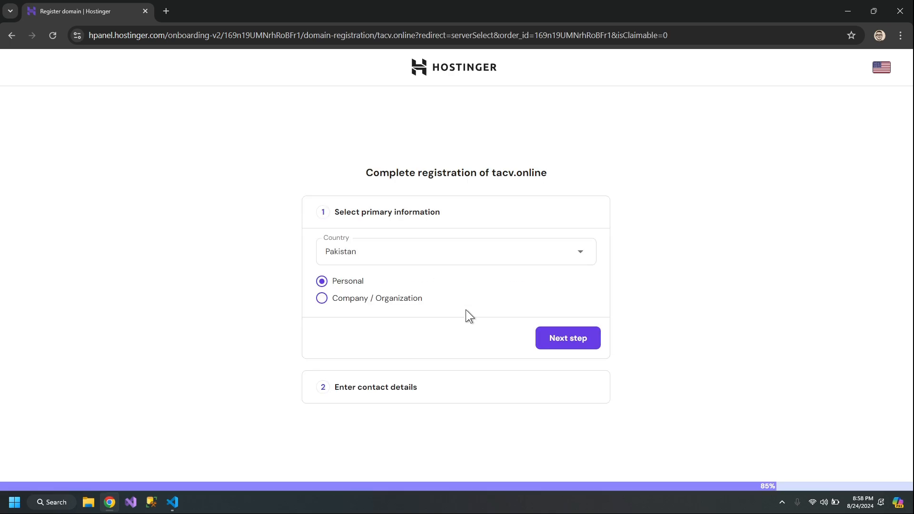
{"action": "mouse_move", "coordinate": [567, 338]}
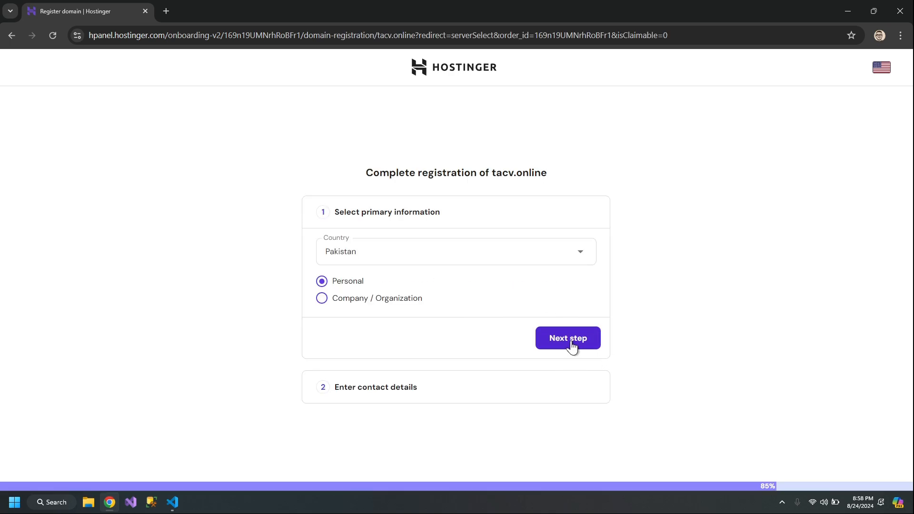
{"action": "left_click", "coordinate": [565, 338]}
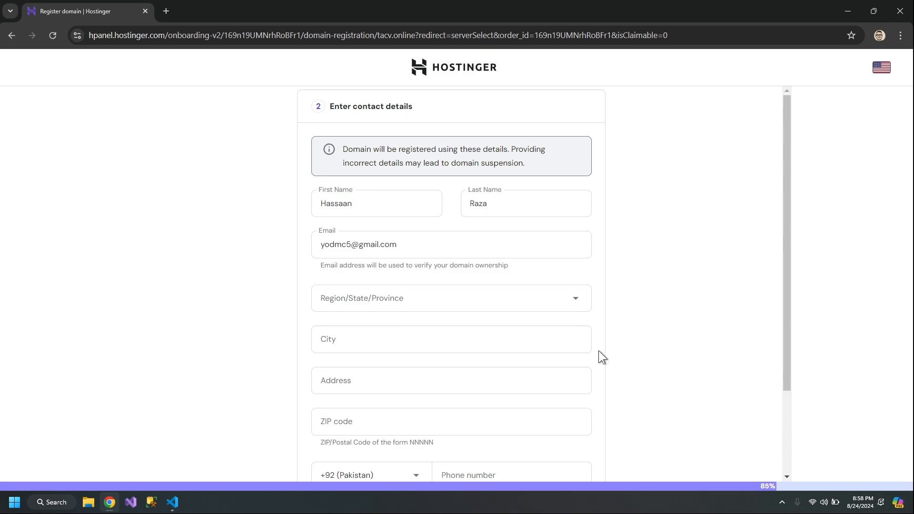
{"action": "scroll", "scroll_direction": "down", "scroll_amount": 3}
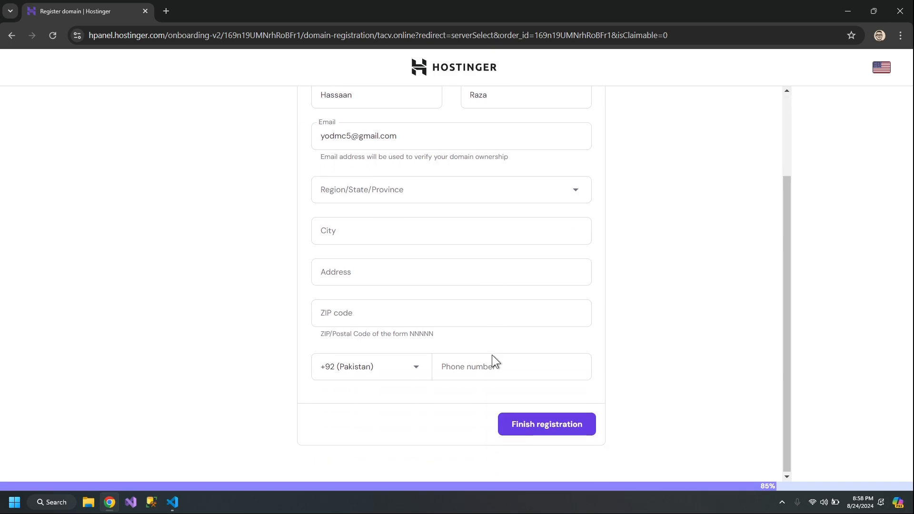
{"action": "left_click", "coordinate": [546, 423]}
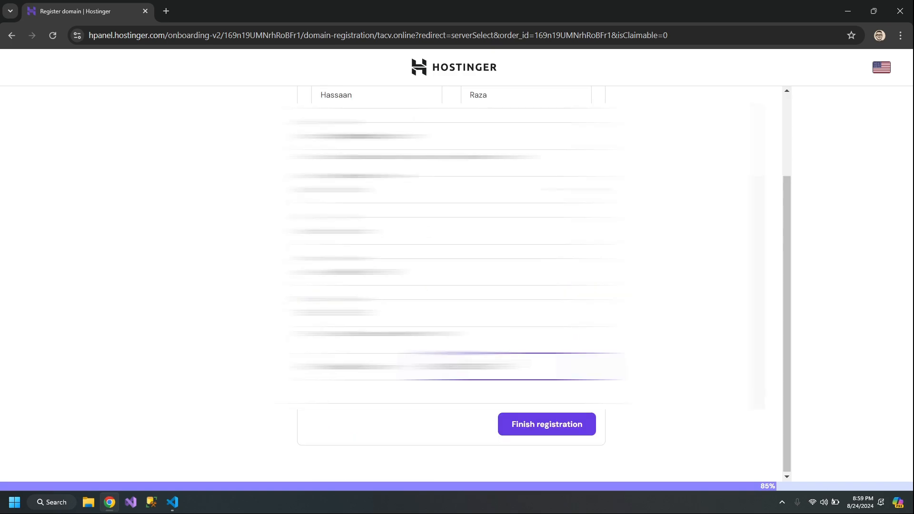
{"action": "mouse_move", "coordinate": [546, 423]}
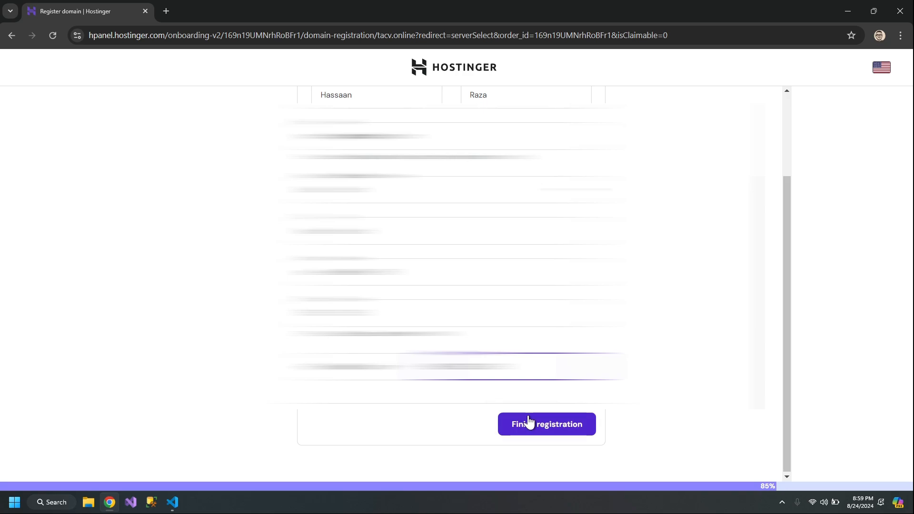
{"action": "left_click", "coordinate": [546, 423]}
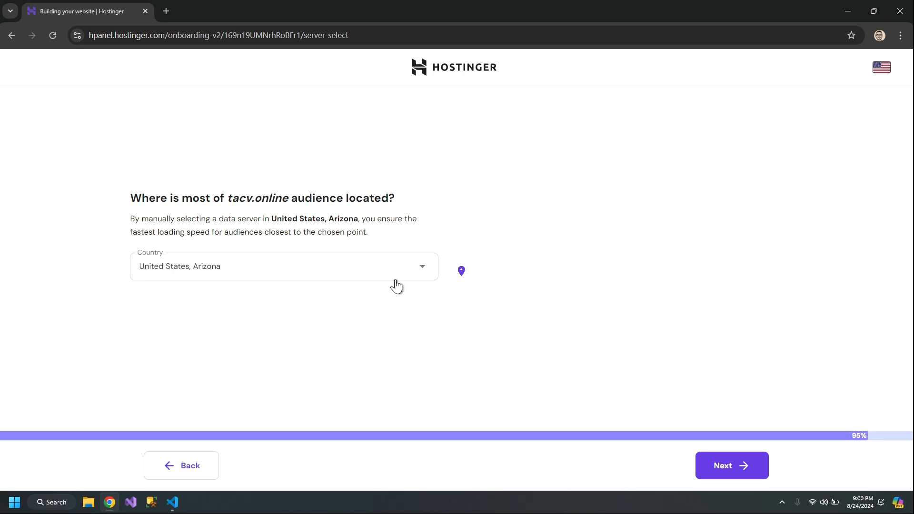
{"action": "mouse_move", "coordinate": [397, 207]}
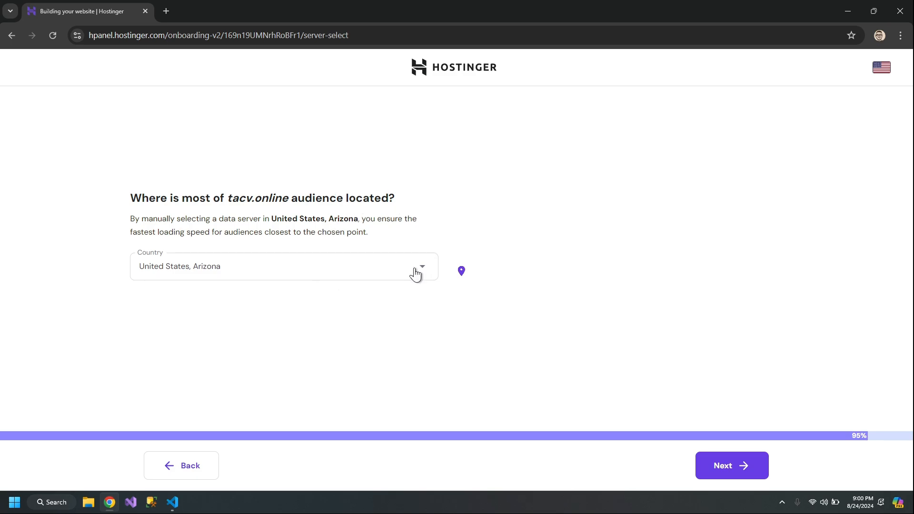
{"action": "mouse_move", "coordinate": [291, 312]}
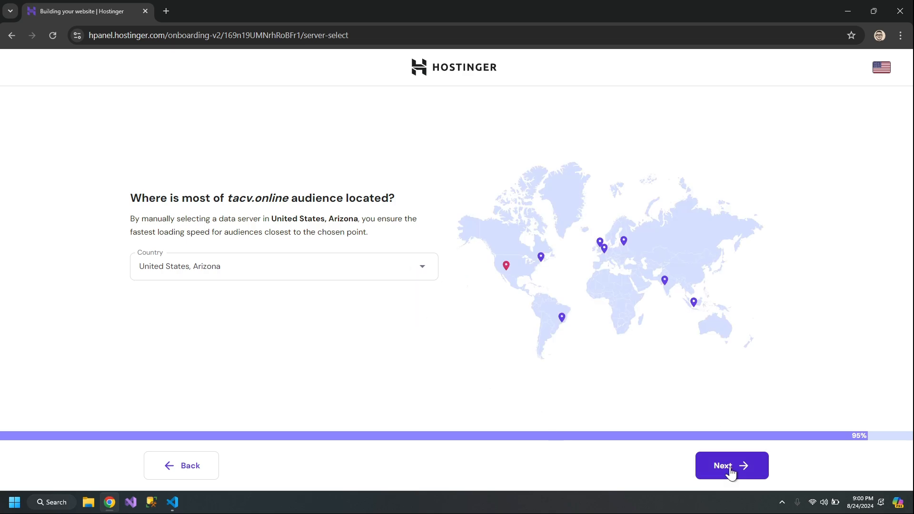
Keep United States, Arizona as the data server location and continue
{"action": "left_click", "coordinate": [731, 465]}
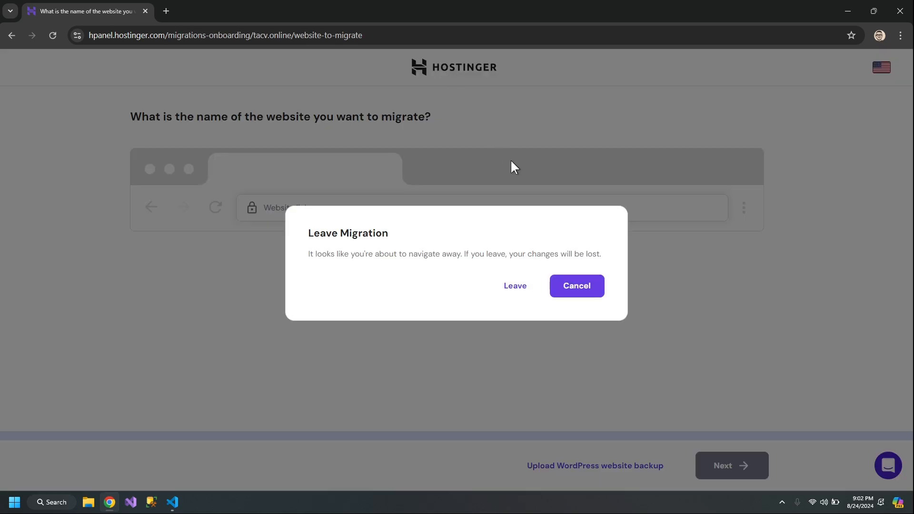
Leave the migration and open File manager from the tacv.online dashboard
{"action": "left_click", "coordinate": [515, 286]}
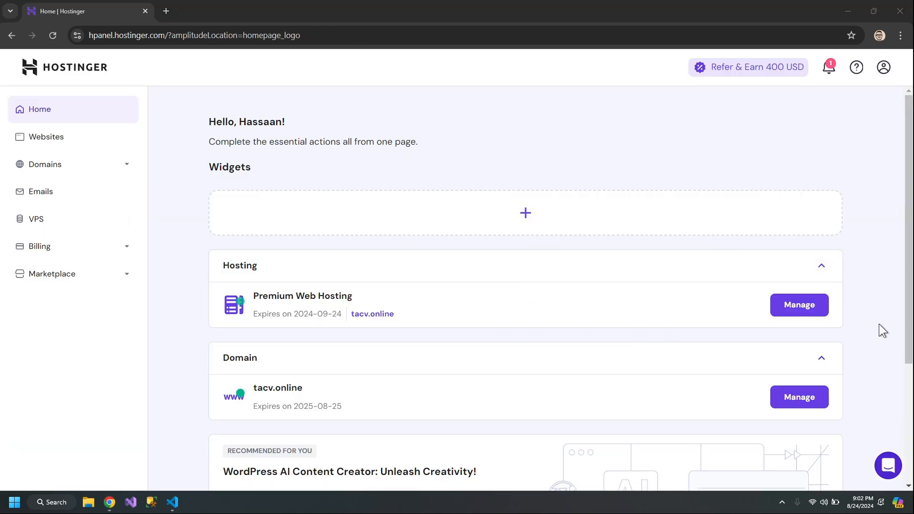
{"action": "left_click", "coordinate": [798, 304]}
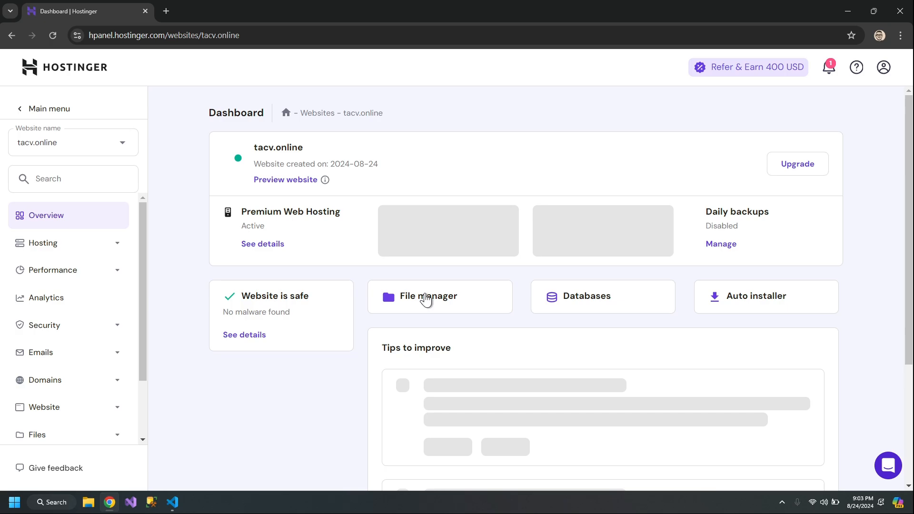
{"action": "left_click", "coordinate": [428, 296]}
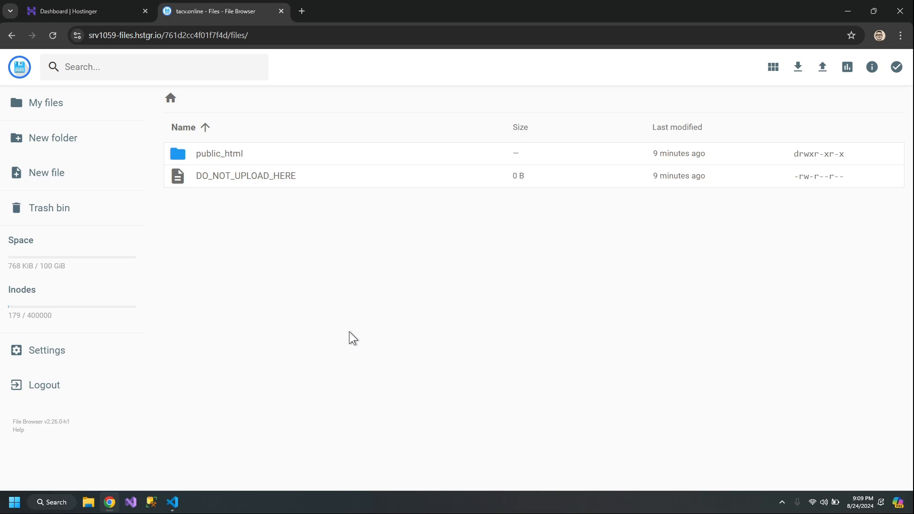
{"action": "mouse_move", "coordinate": [238, 158]}
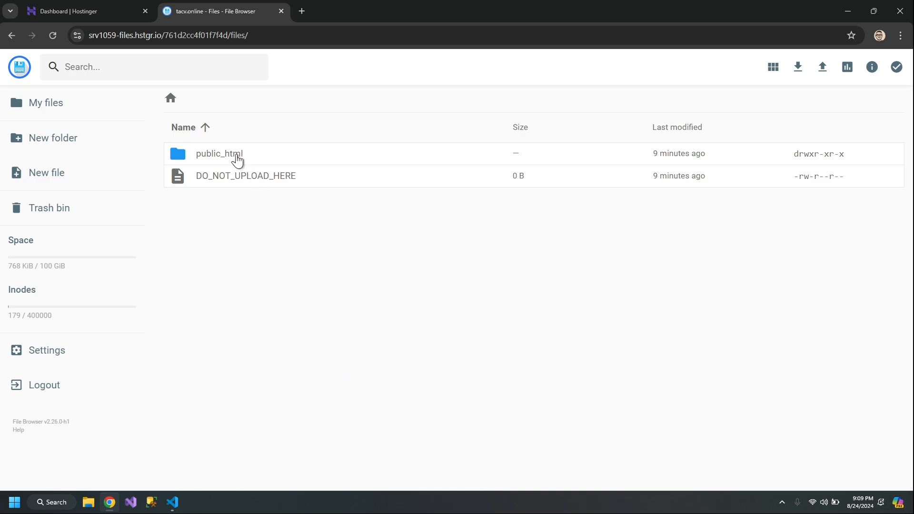
Open public_html and delete the default.php file
{"action": "double_click", "coordinate": [219, 154]}
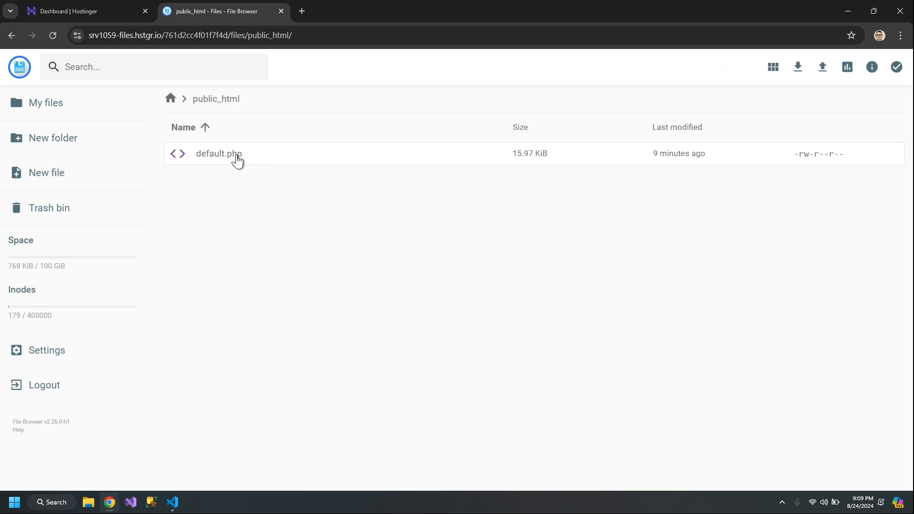
{"action": "mouse_move", "coordinate": [228, 157]}
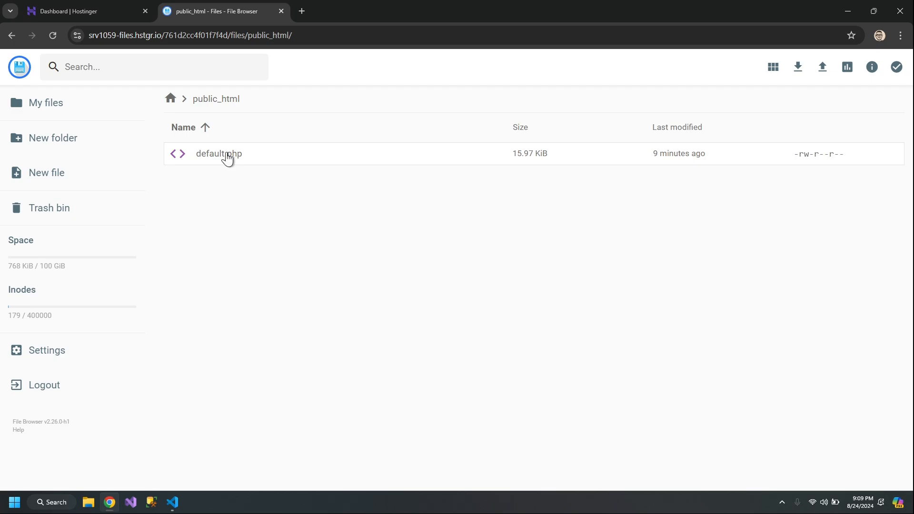
{"action": "mouse_move", "coordinate": [241, 162]}
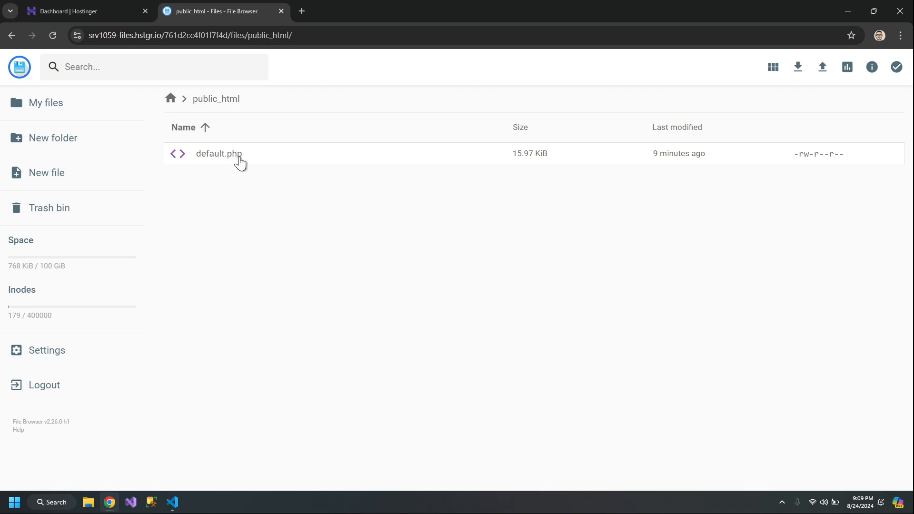
{"action": "right_click", "coordinate": [218, 153]}
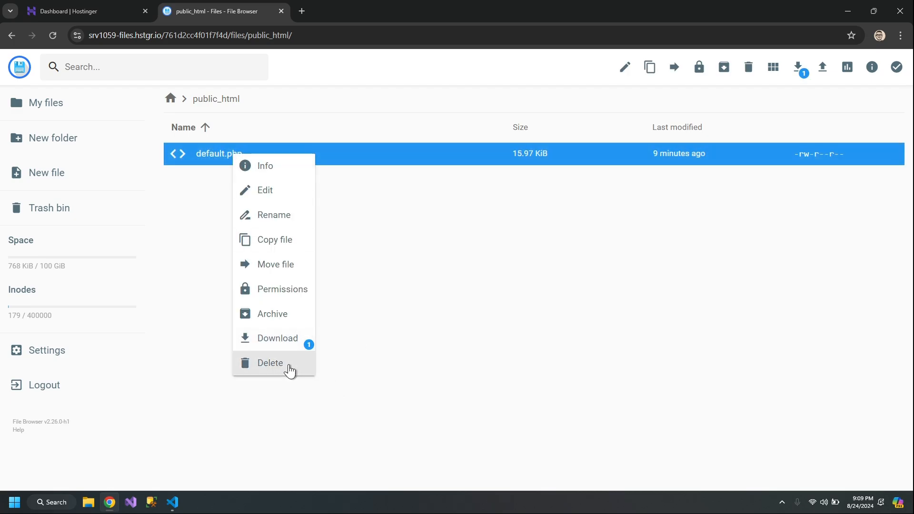
{"action": "left_click", "coordinate": [270, 362]}
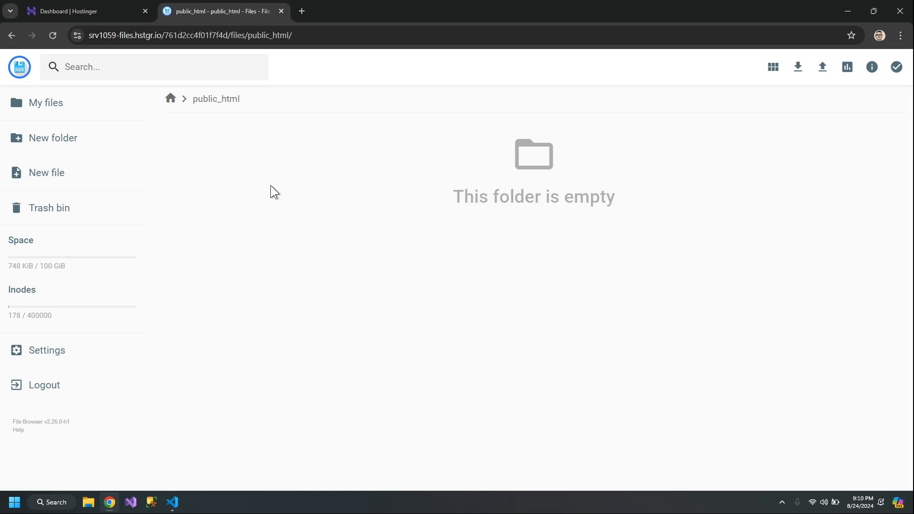
{"action": "mouse_move", "coordinate": [58, 137]}
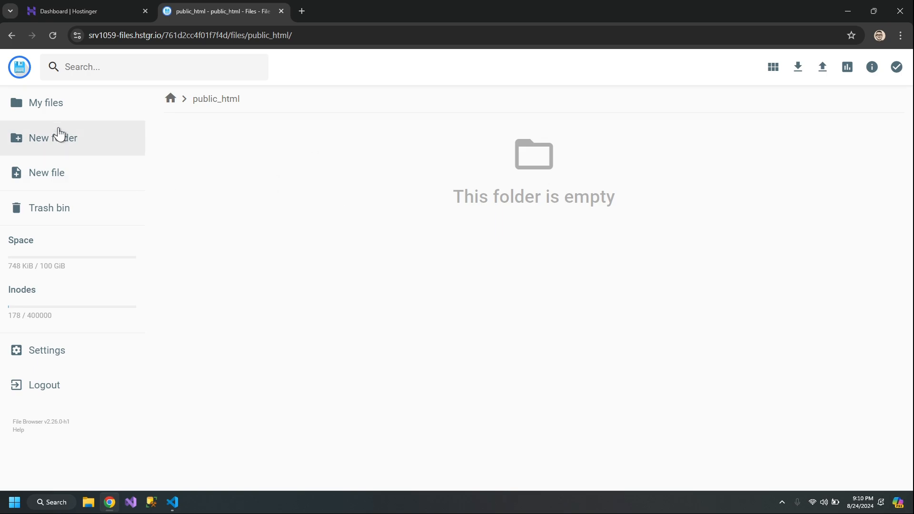
{"action": "mouse_move", "coordinate": [821, 66]}
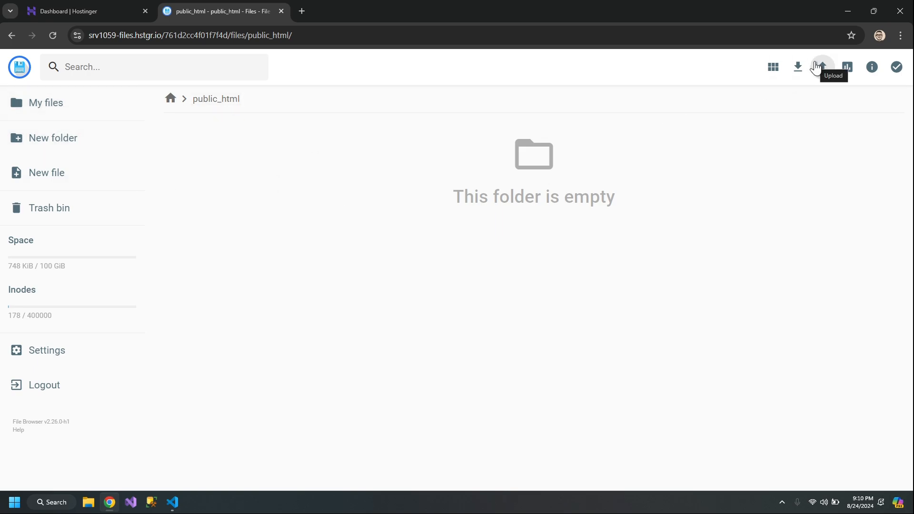
Upload image1.png, Index.html, script.js and style.css from the html css js folder
{"action": "left_click", "coordinate": [822, 66]}
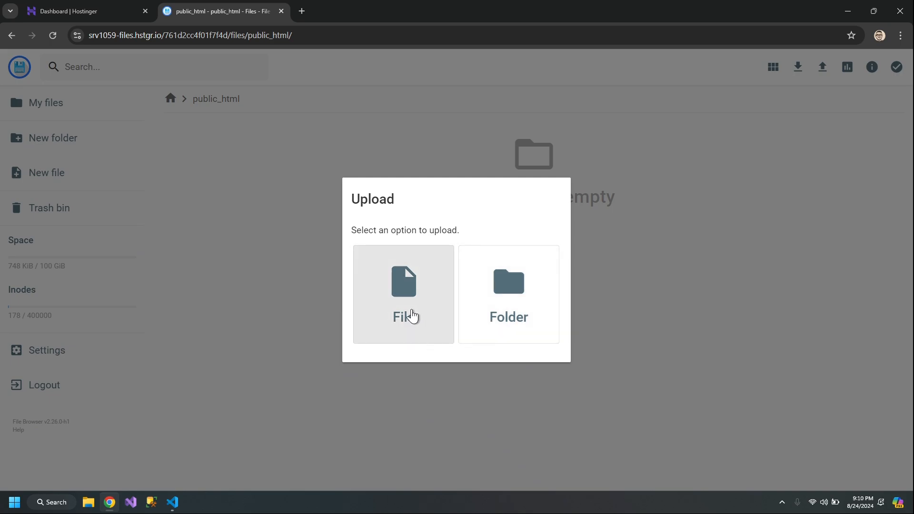
{"action": "left_click", "coordinate": [402, 295]}
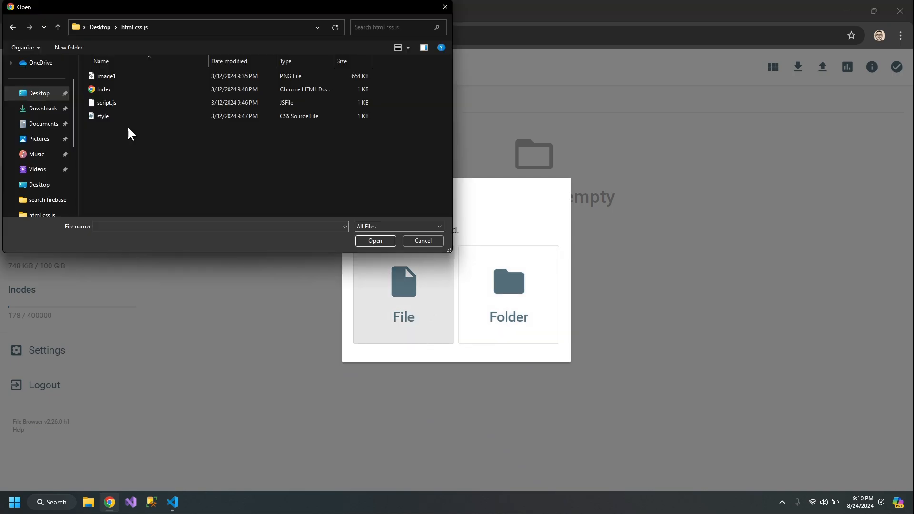
{"action": "key", "text": "ctrl+a"}
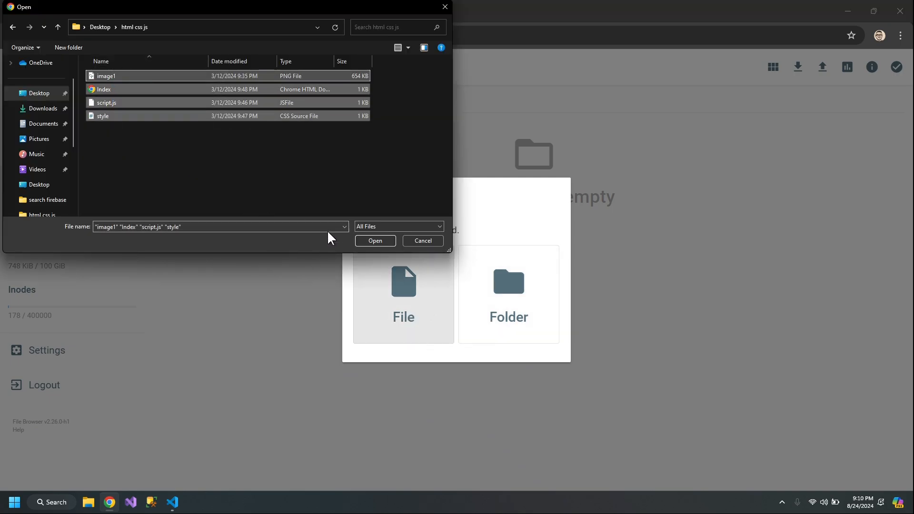
{"action": "left_click", "coordinate": [374, 241]}
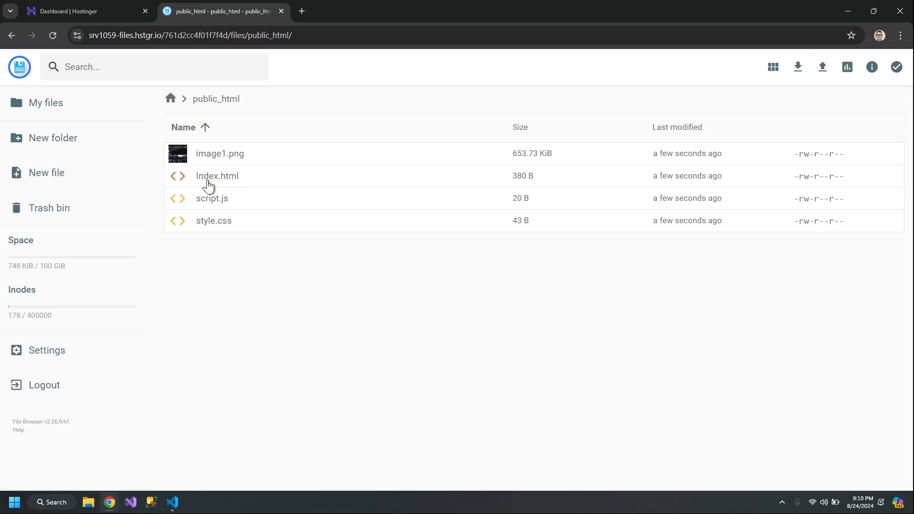
{"action": "mouse_move", "coordinate": [227, 184]}
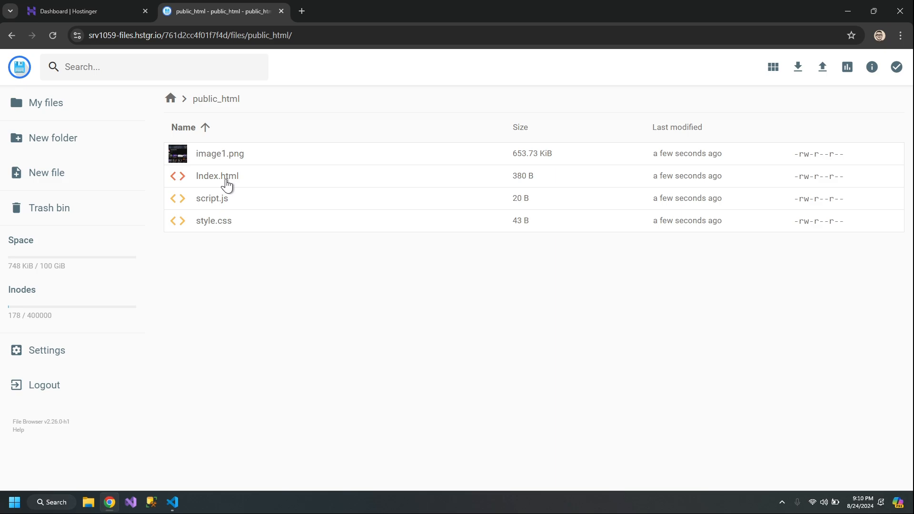
Rename Index.html to lowercase index.html
{"action": "right_click", "coordinate": [217, 175]}
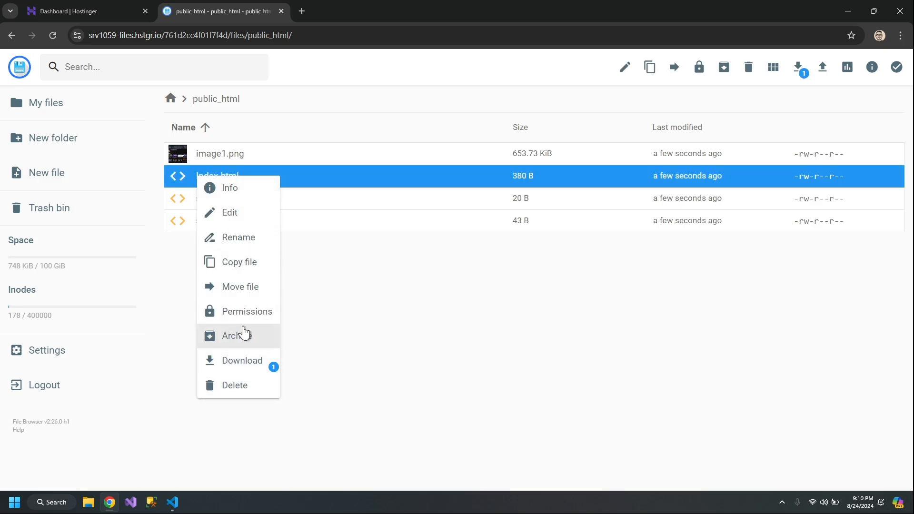
{"action": "left_click", "coordinate": [238, 237]}
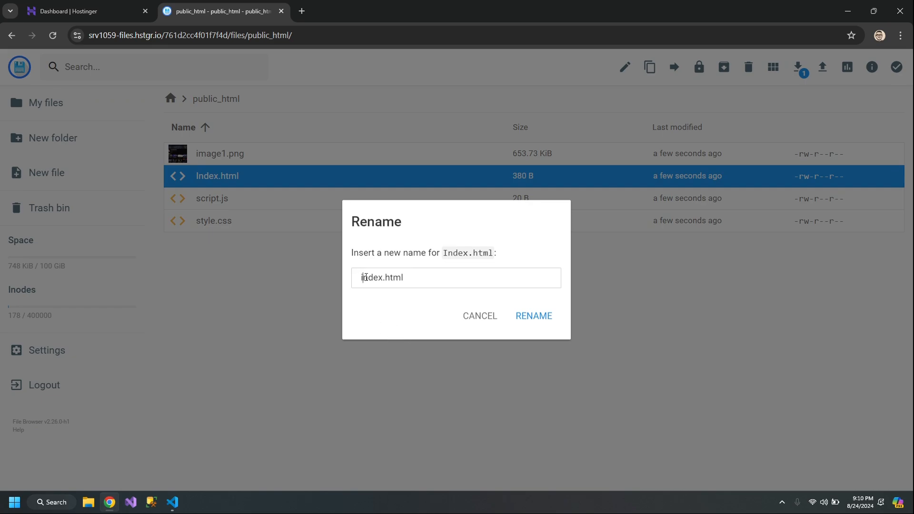
{"action": "left_click", "coordinate": [532, 315]}
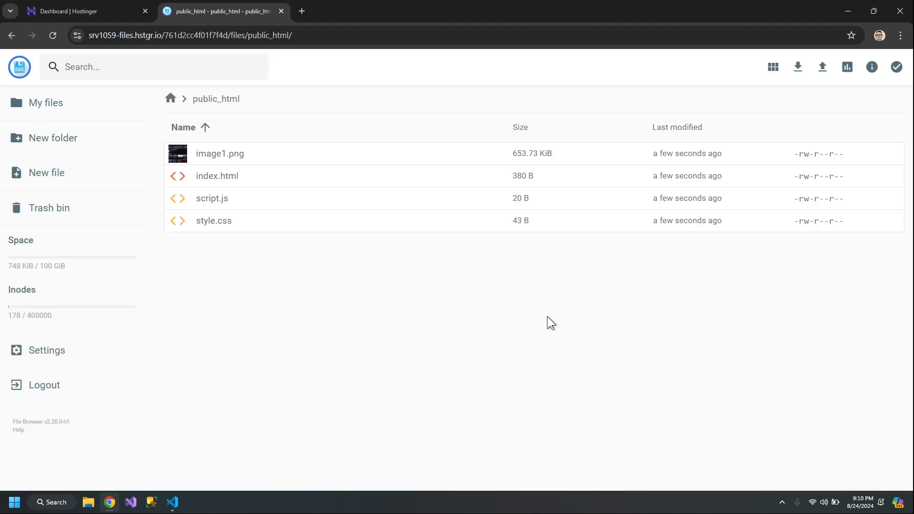
{"action": "mouse_move", "coordinate": [260, 263]}
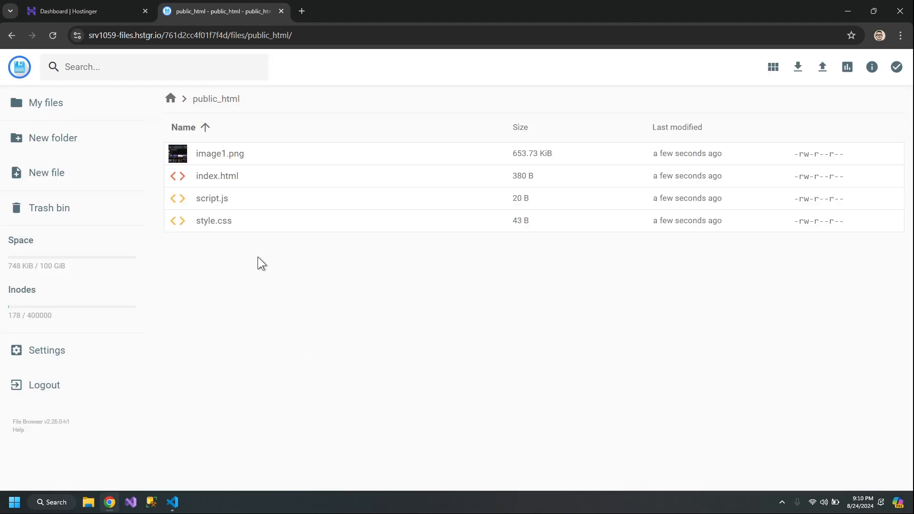
Return to the Hostinger dashboard and preview the tacv.online website
{"action": "left_click", "coordinate": [82, 11]}
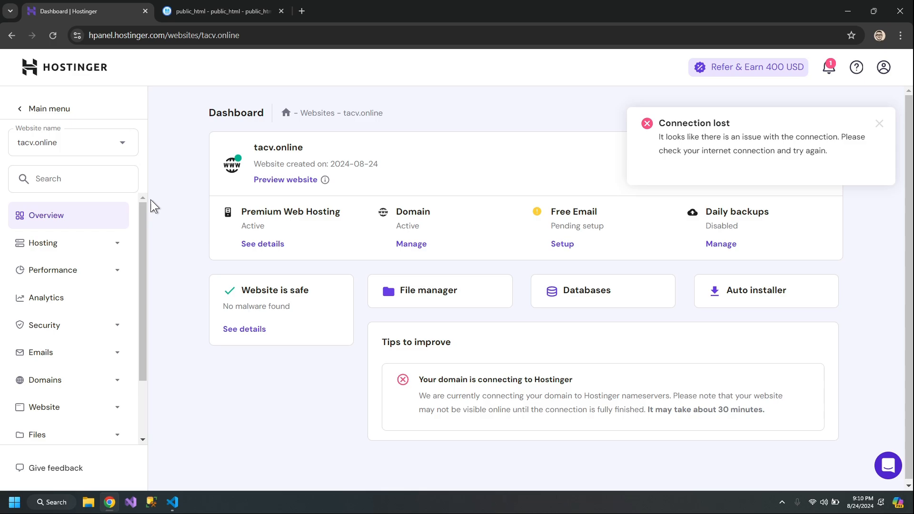
{"action": "mouse_move", "coordinate": [364, 273]}
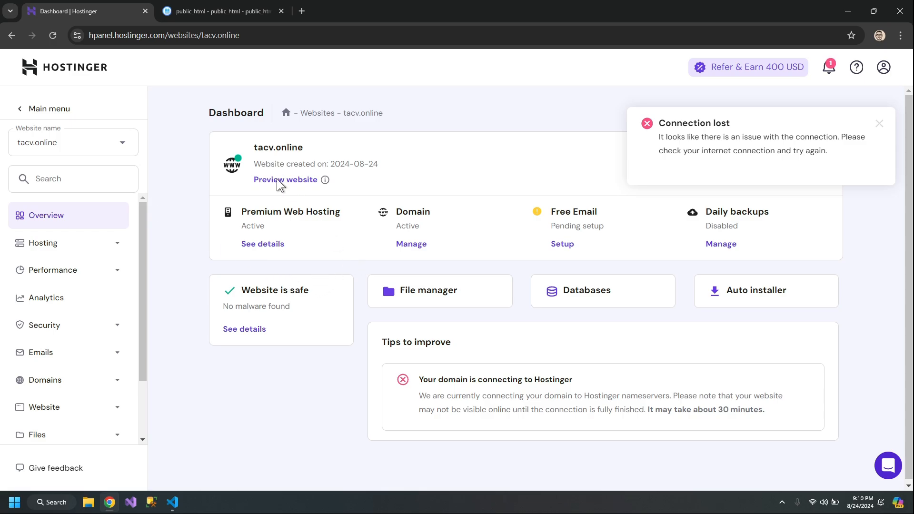
{"action": "left_click", "coordinate": [285, 179]}
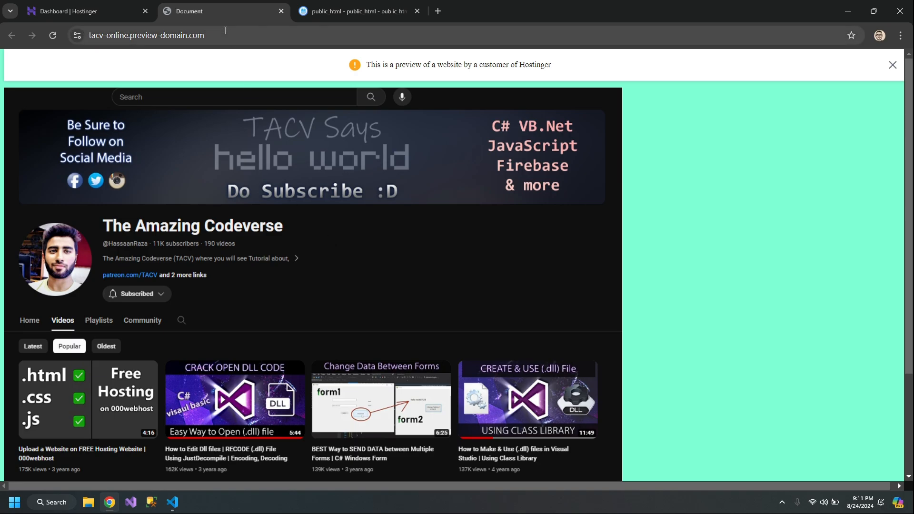
Load tacv.online in Chrome and dismiss the hello world alert
{"action": "double_click", "coordinate": [146, 34]}
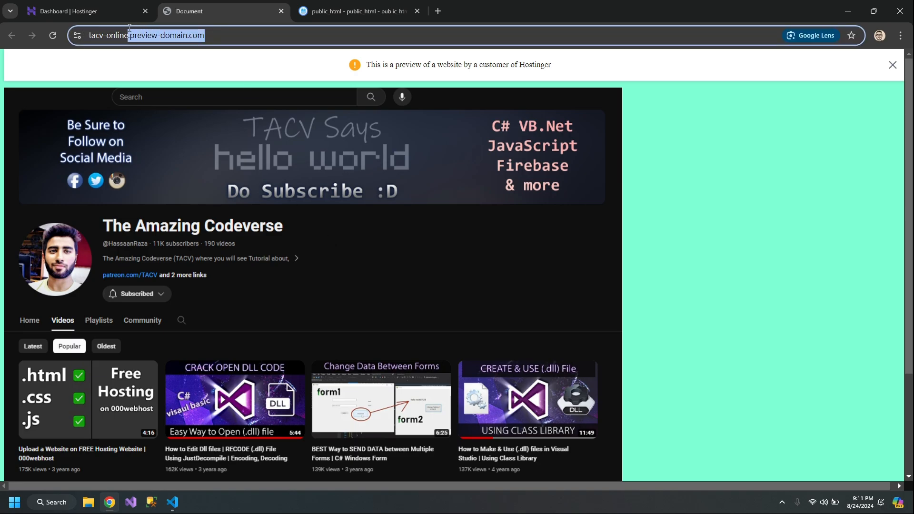
{"action": "type", "text": "https://tacv-online"}
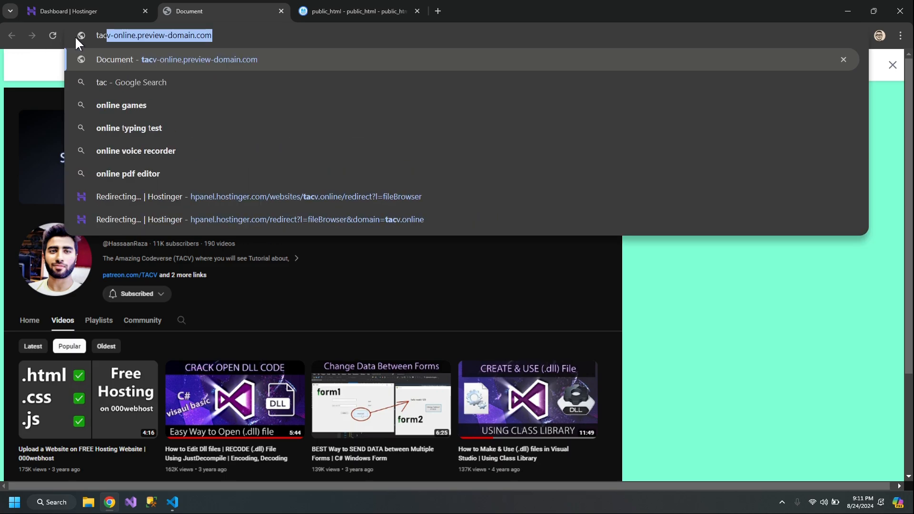
{"action": "type", "text": "tacv.online"}
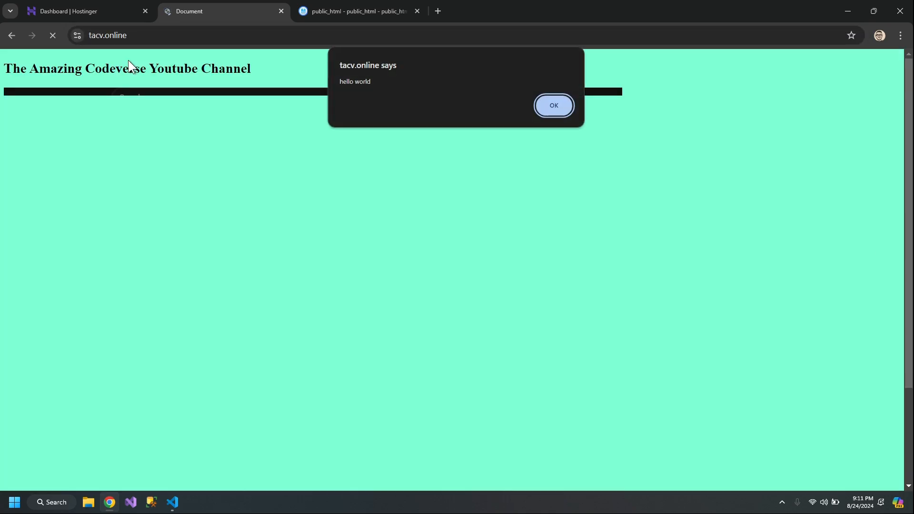
{"action": "left_click", "coordinate": [552, 106]}
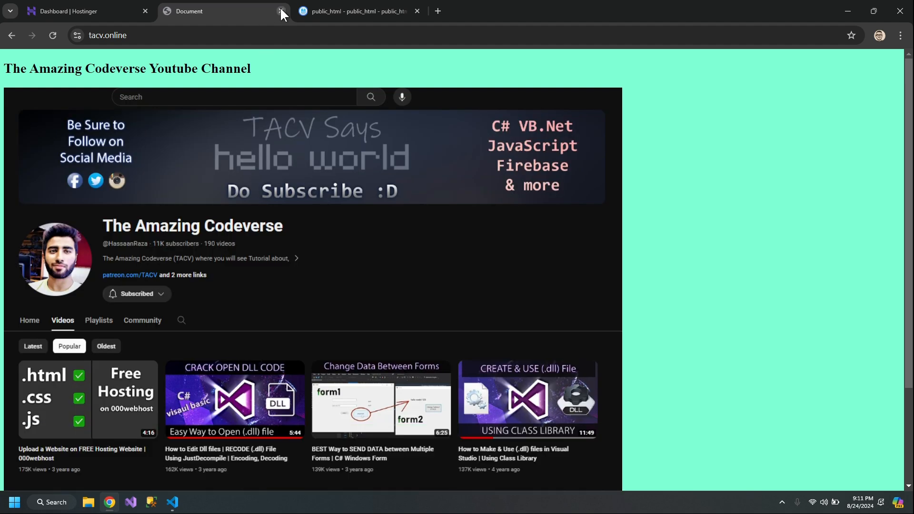
Close the site tab, permanently delete all four files in public_html, and minimize Chrome
{"action": "left_click", "coordinate": [280, 11]}
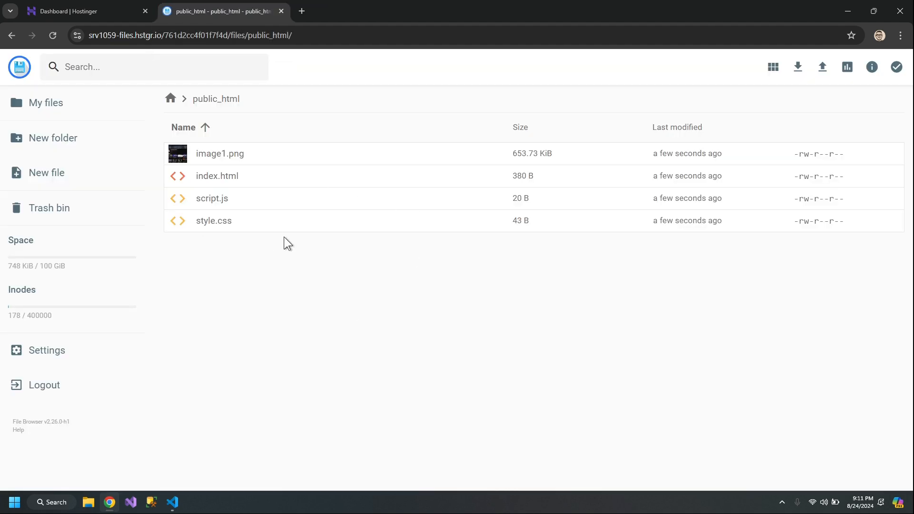
{"action": "mouse_move", "coordinate": [178, 284]}
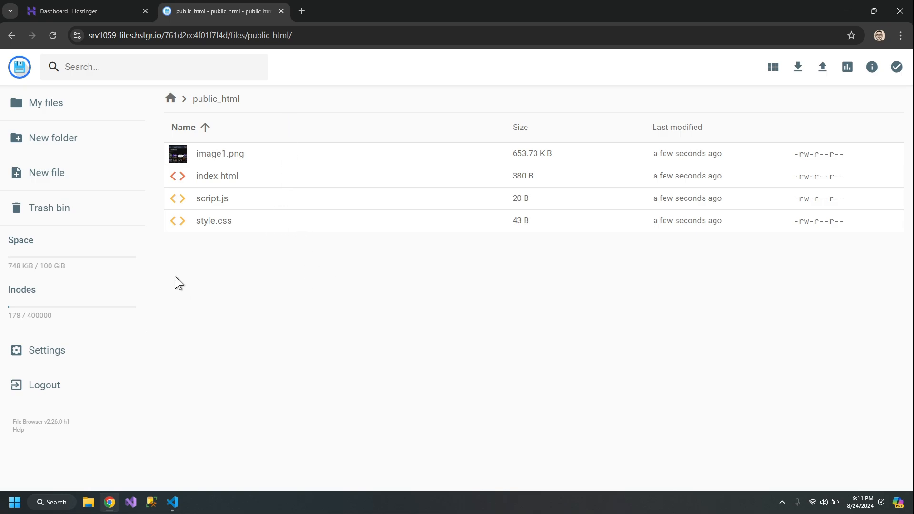
{"action": "left_click", "coordinate": [220, 153]}
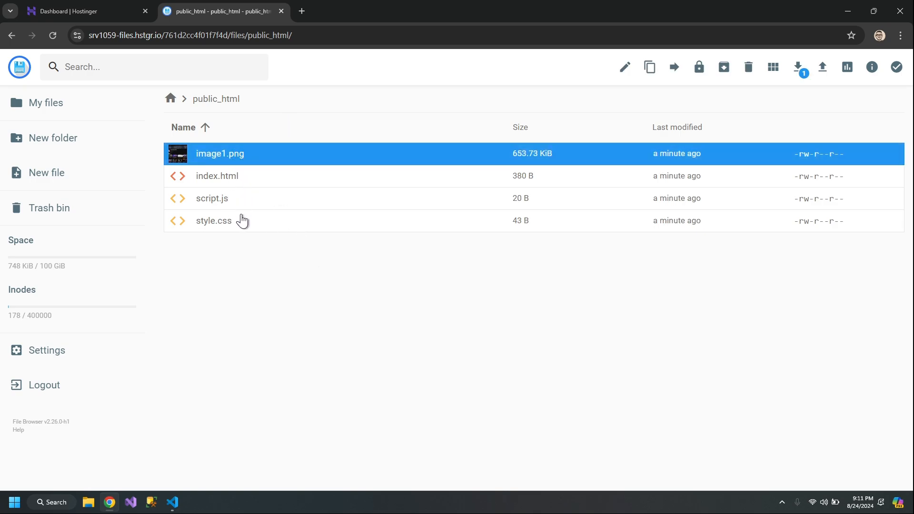
{"action": "key", "text": "ctrl+a"}
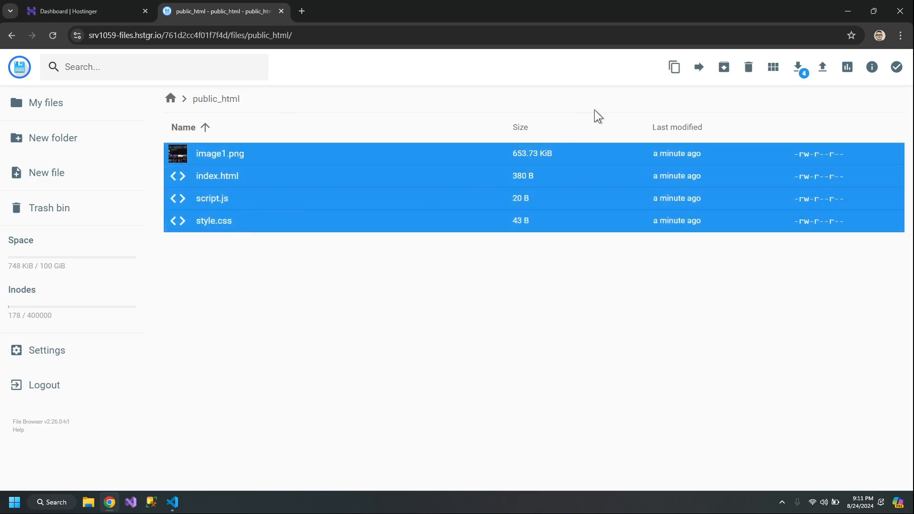
{"action": "left_click", "coordinate": [748, 67]}
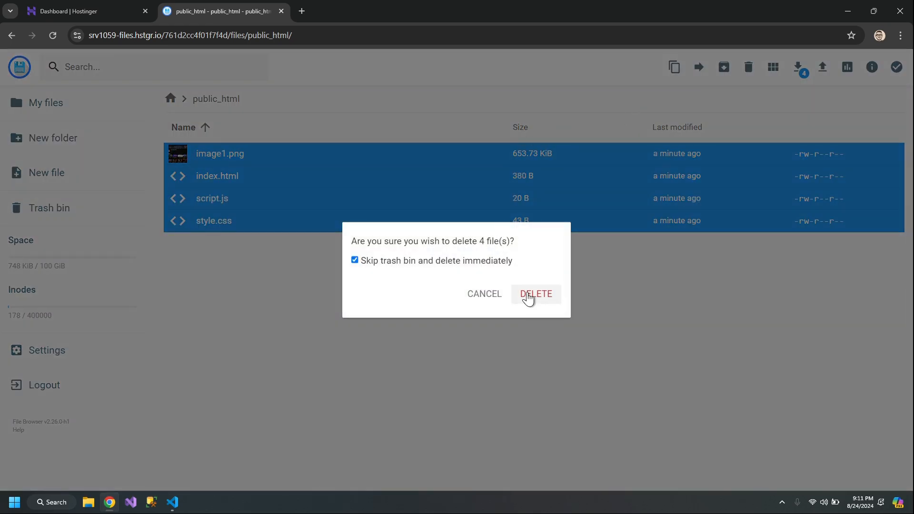
{"action": "left_click", "coordinate": [535, 294]}
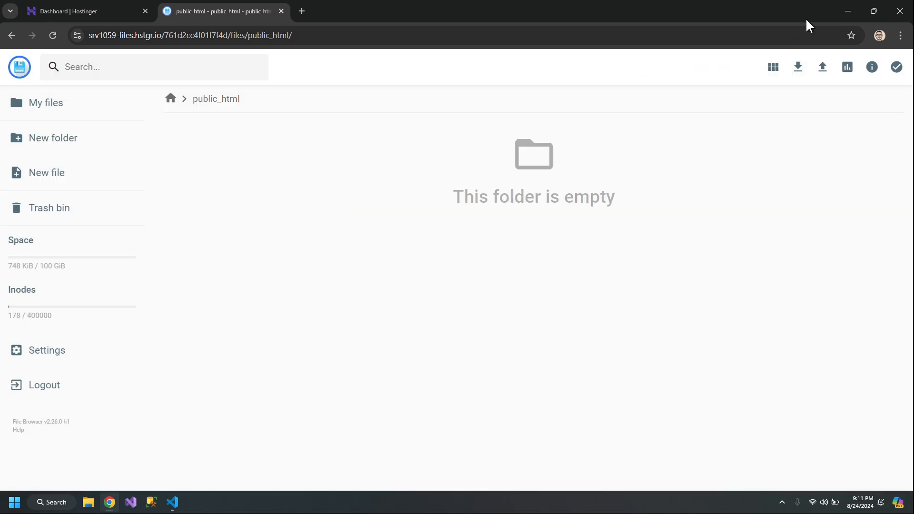
{"action": "left_click", "coordinate": [846, 11]}
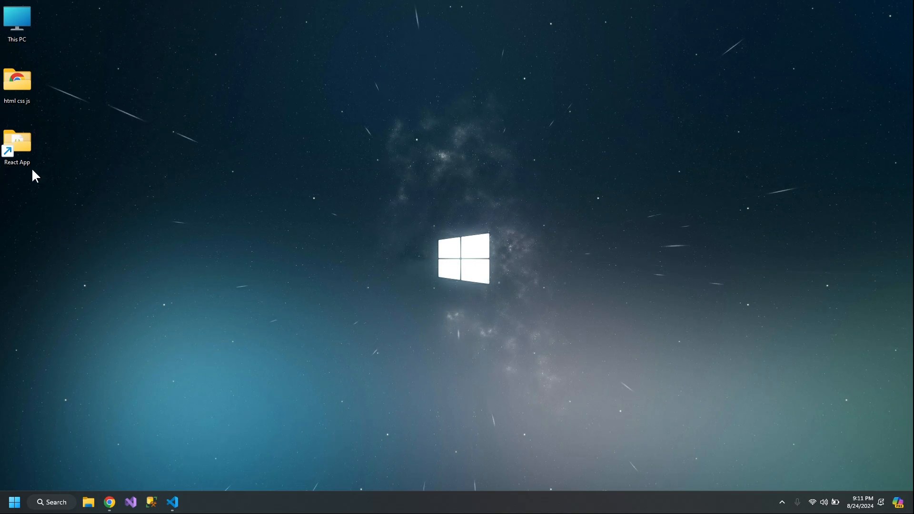
Open the HDRC_Repo project in VS Code with a terminal and enter npm run build
{"action": "left_click", "coordinate": [172, 502]}
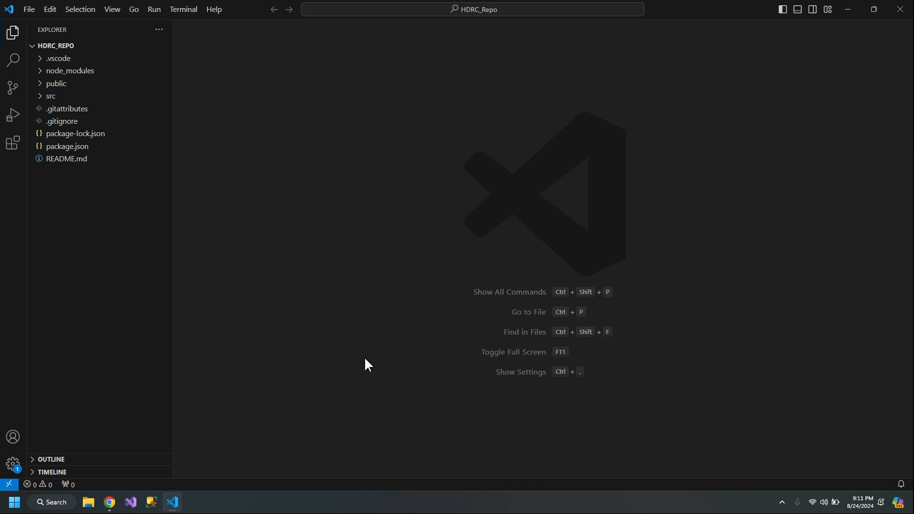
{"action": "key", "text": "ctrl+`"}
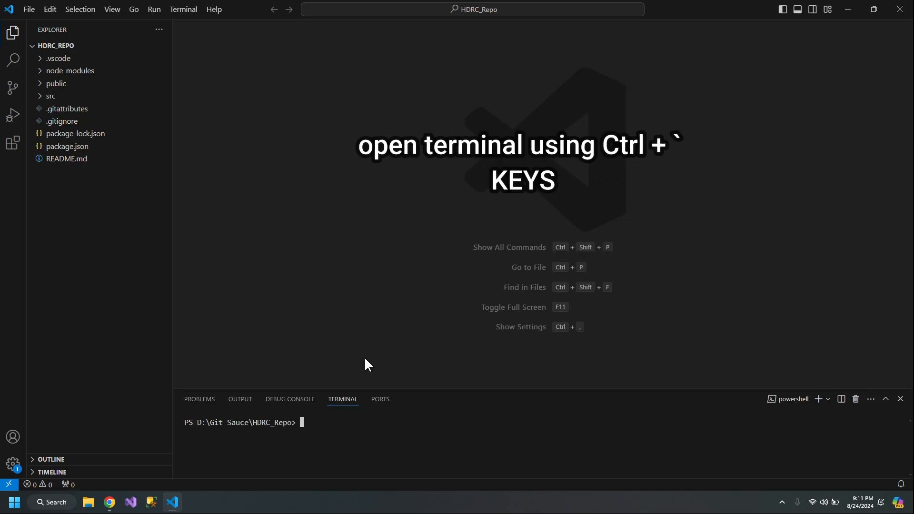
{"action": "type", "text": "npm"}
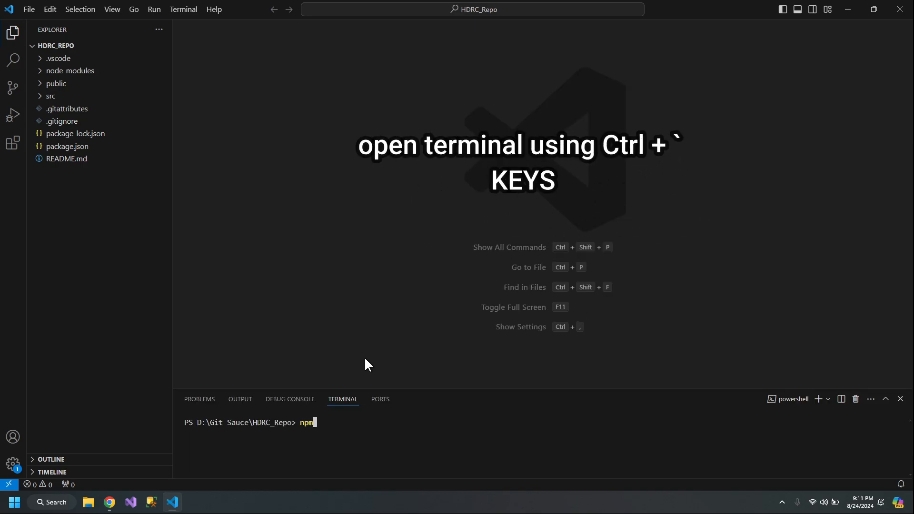
{"action": "type", "text": "run buil"}
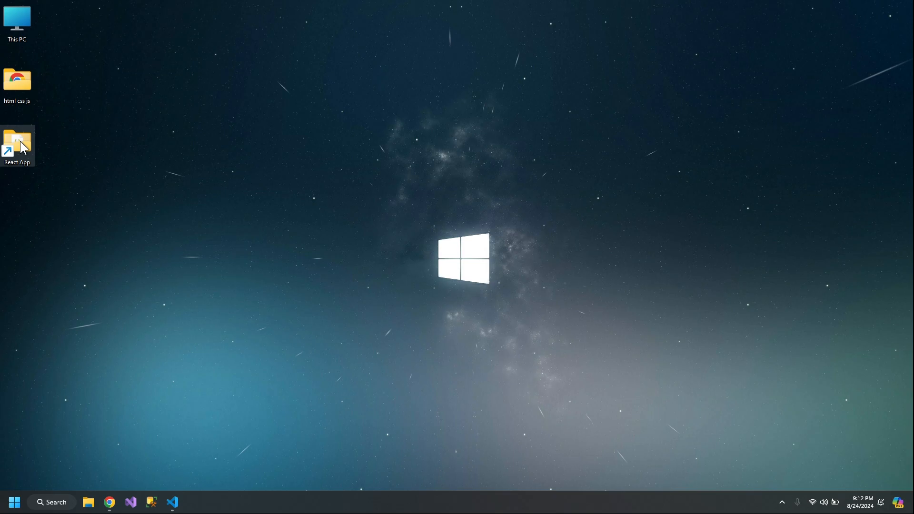
Pack the six items of HDRC_Repo's build folder into a ZIP archive
{"action": "double_click", "coordinate": [16, 143]}
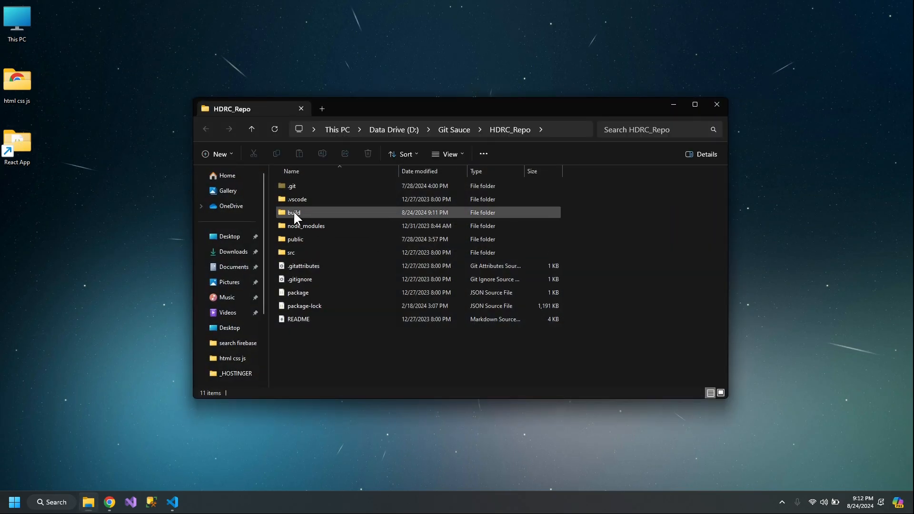
{"action": "double_click", "coordinate": [293, 212]}
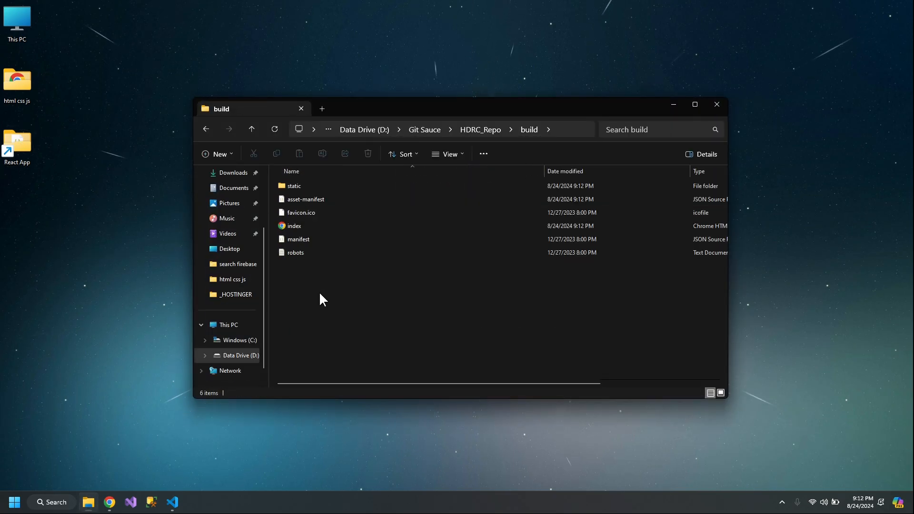
{"action": "right_click", "coordinate": [312, 192]}
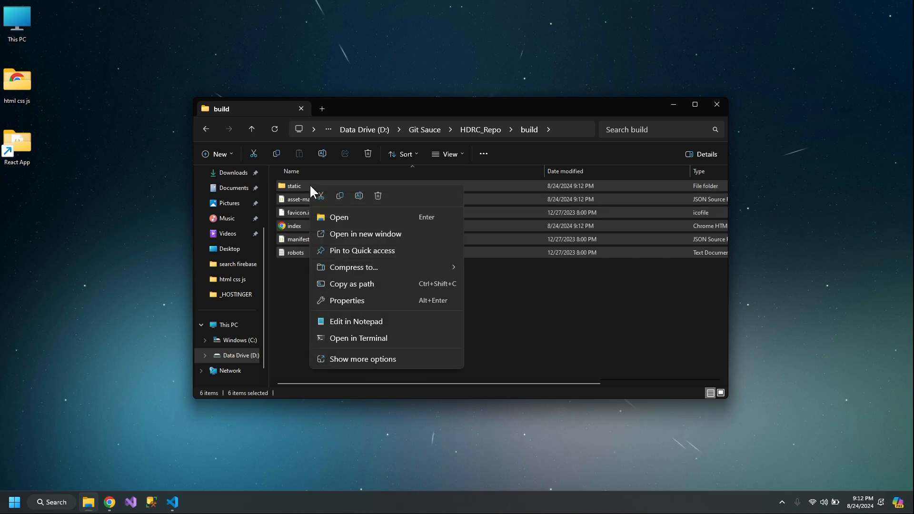
{"action": "mouse_move", "coordinate": [416, 302]}
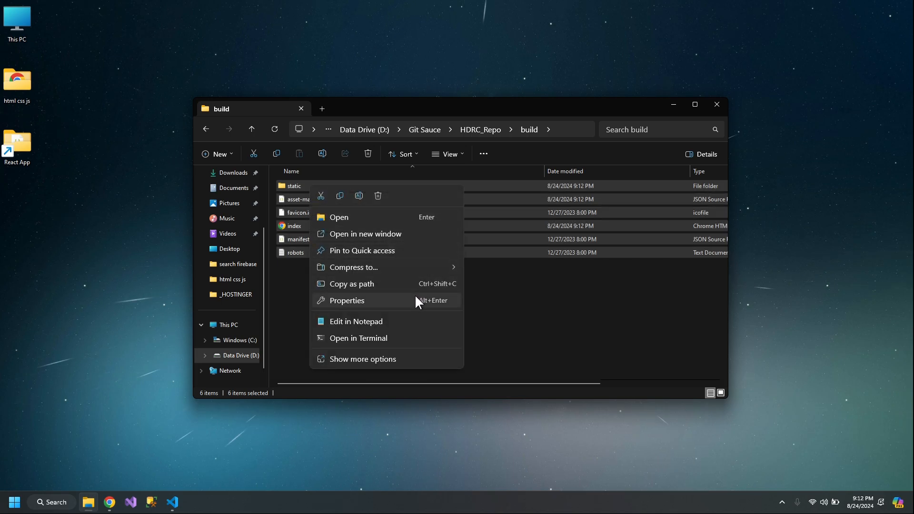
{"action": "left_click", "coordinate": [363, 358]}
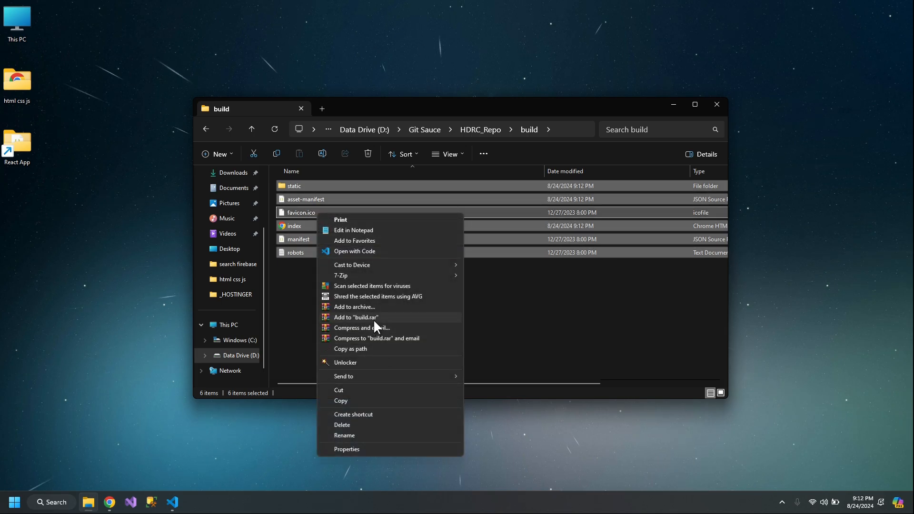
{"action": "left_click", "coordinate": [354, 306]}
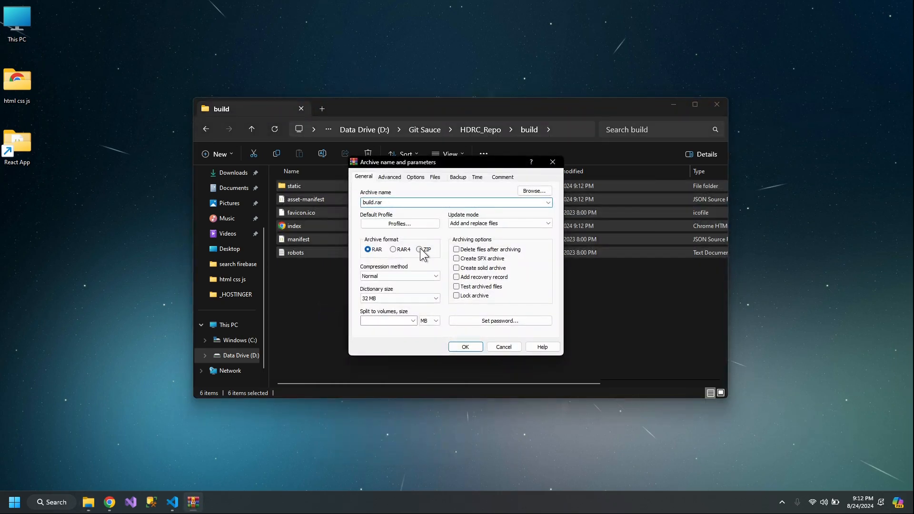
{"action": "left_click", "coordinate": [464, 347]}
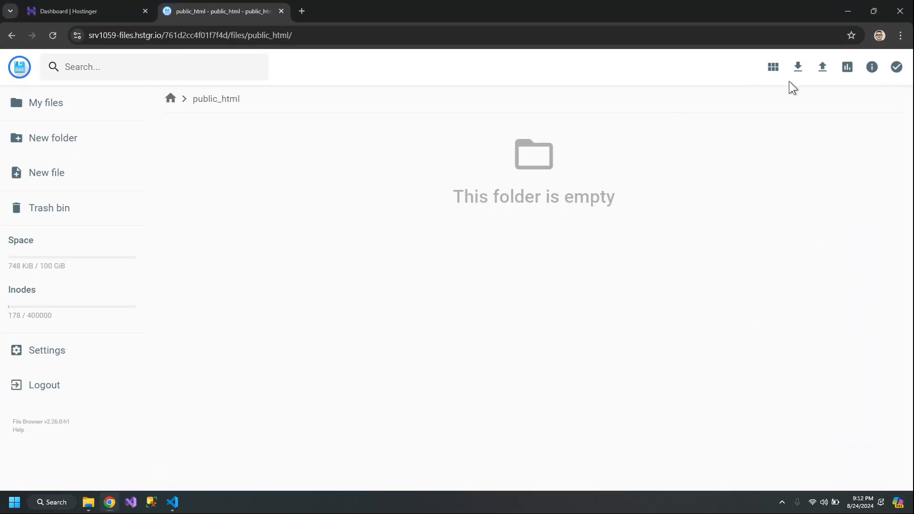
Upload build.zip into public_html
{"action": "left_click", "coordinate": [822, 66]}
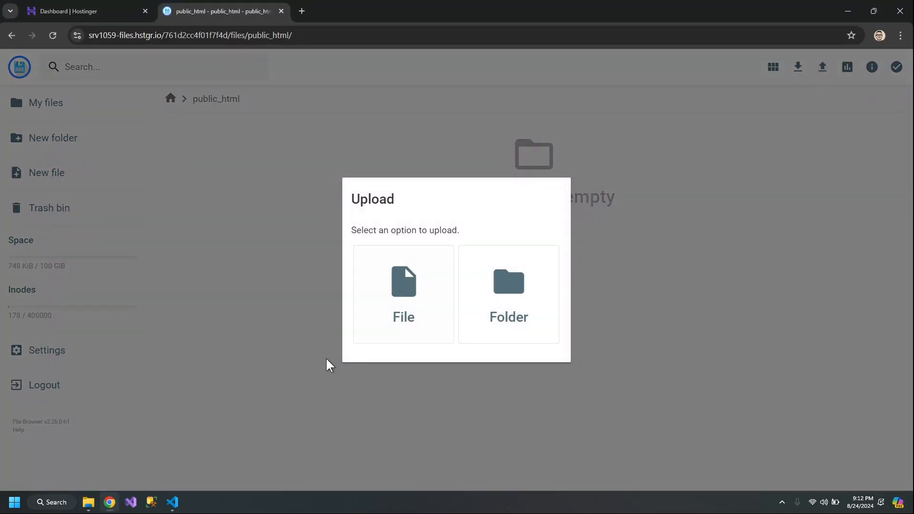
{"action": "left_click", "coordinate": [403, 294]}
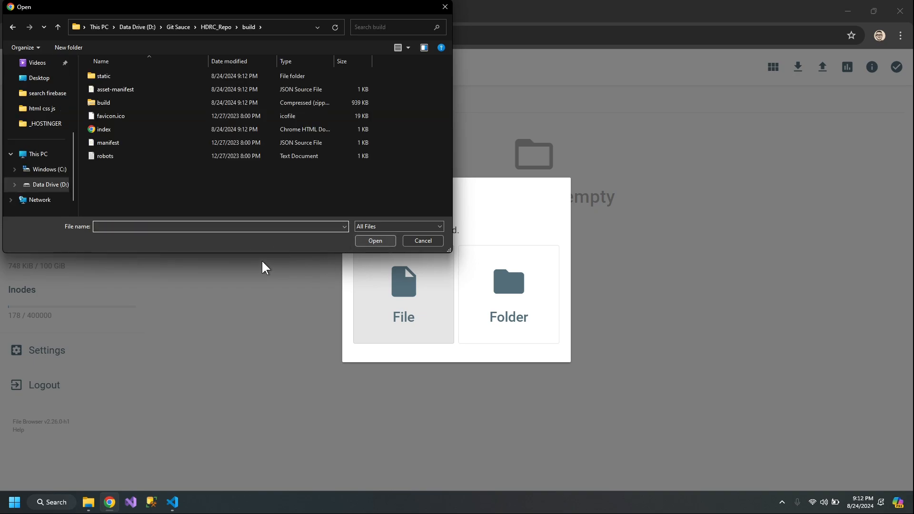
{"action": "left_click", "coordinate": [103, 103]}
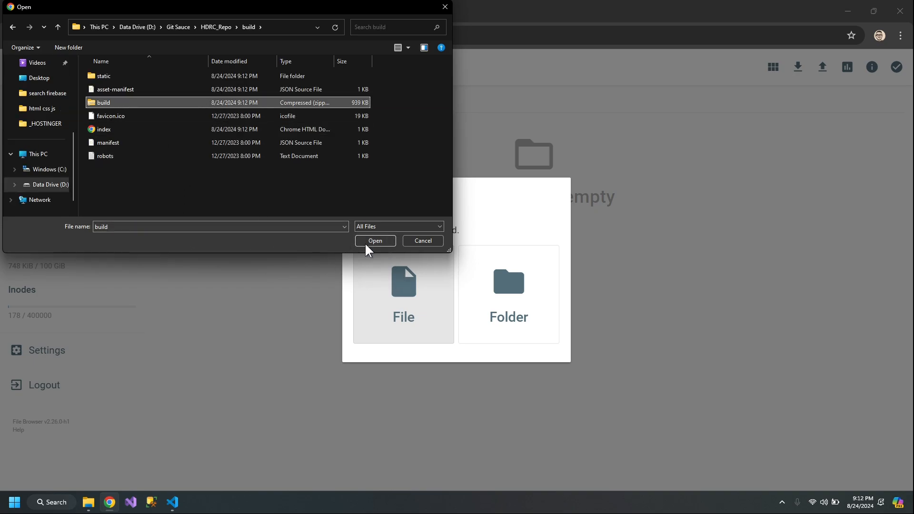
{"action": "left_click", "coordinate": [374, 241]}
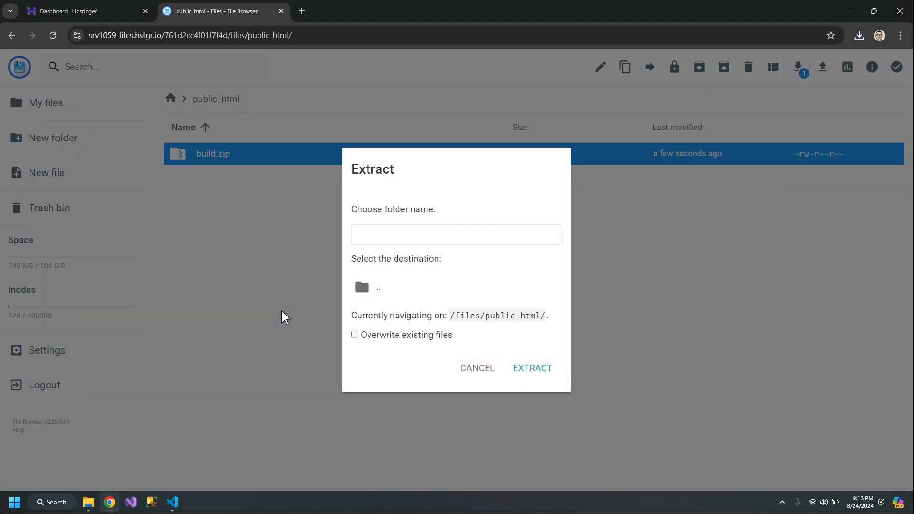
Extract build.zip into public_html with 'Overwrite existing files' enabled
{"action": "left_click", "coordinate": [531, 367]}
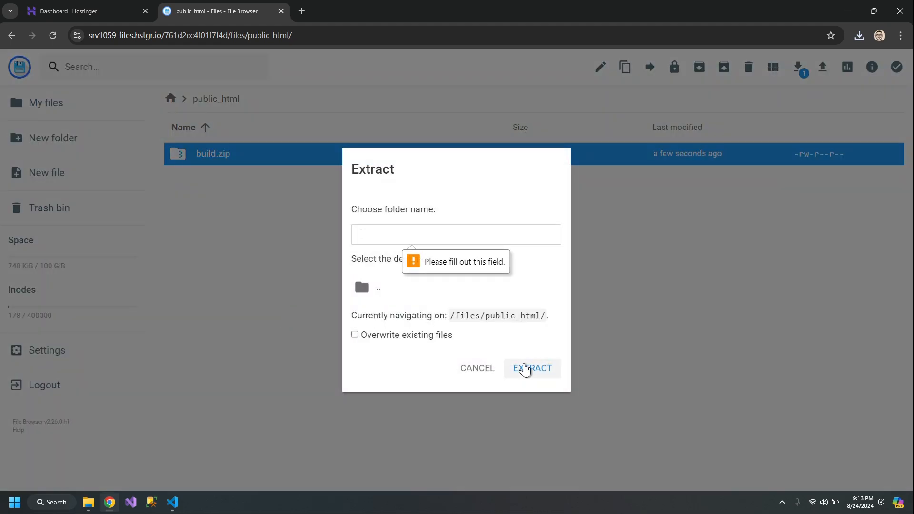
{"action": "left_click", "coordinate": [355, 335]}
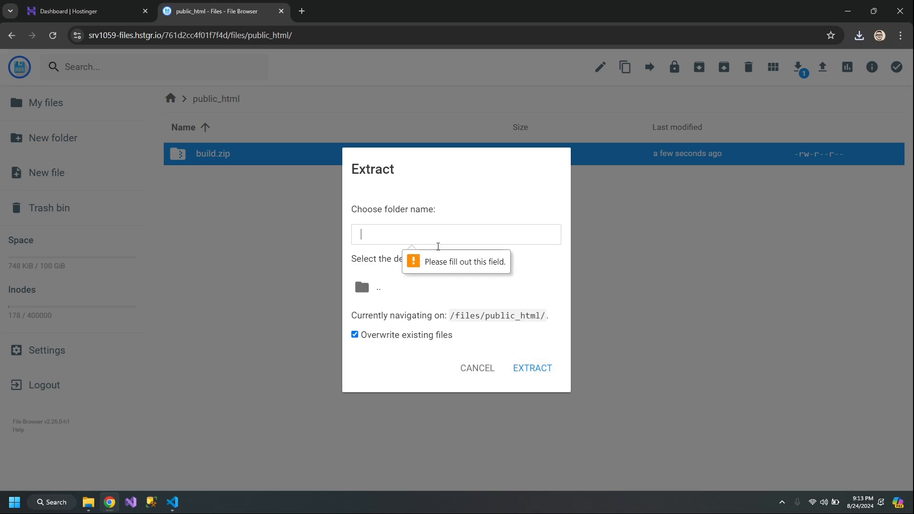
{"action": "left_click", "coordinate": [531, 368]}
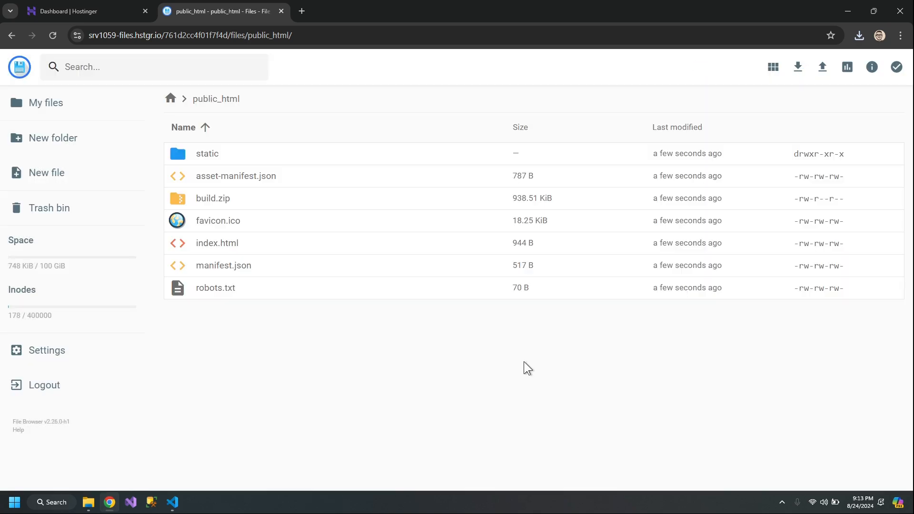
{"action": "mouse_move", "coordinate": [277, 302]}
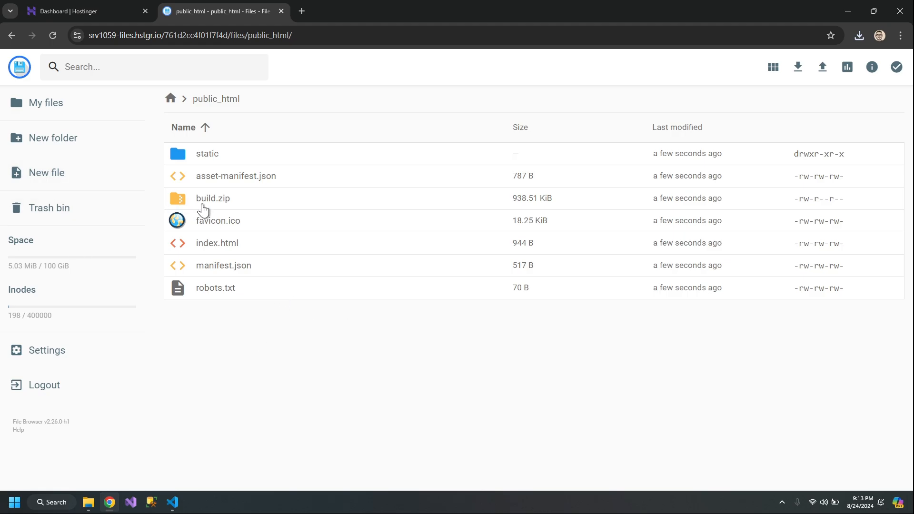
{"action": "right_click", "coordinate": [213, 198]}
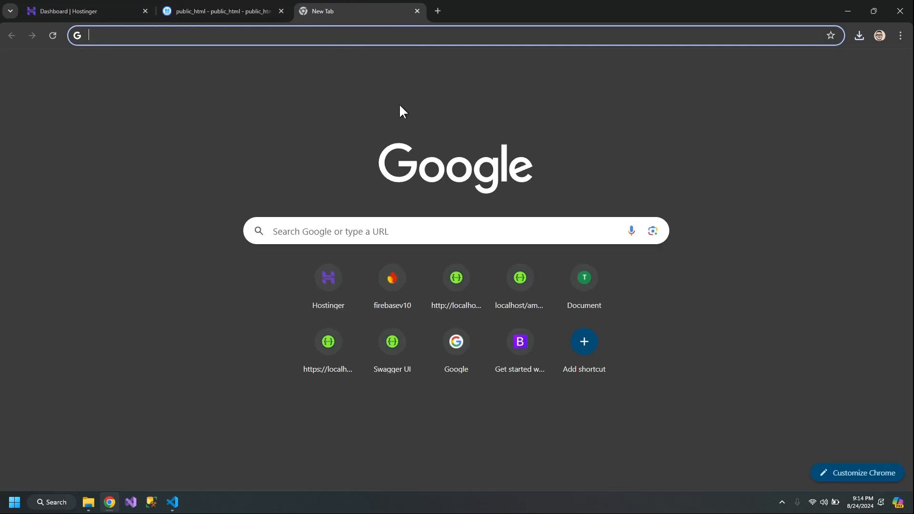
Load tacv.online in a new tab to view the React build's channel page
{"action": "type", "text": "tacv.online"}
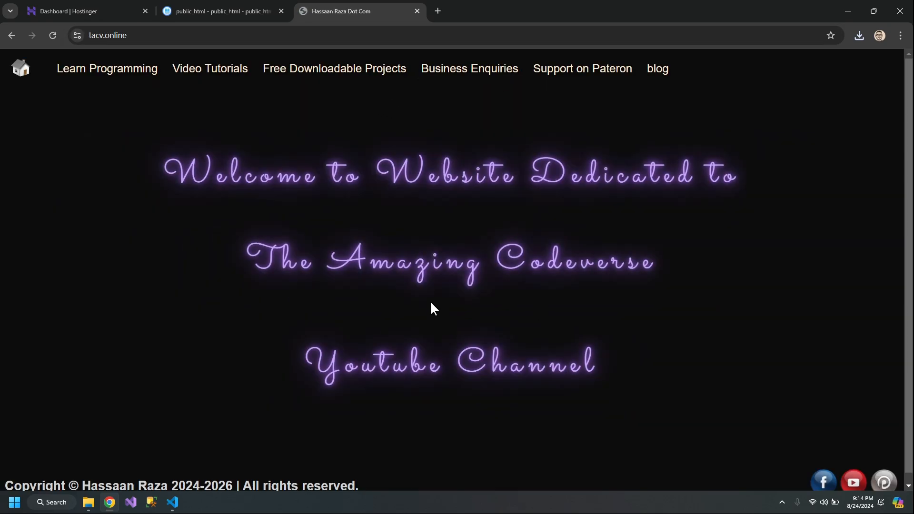
{"action": "mouse_move", "coordinate": [407, 312]}
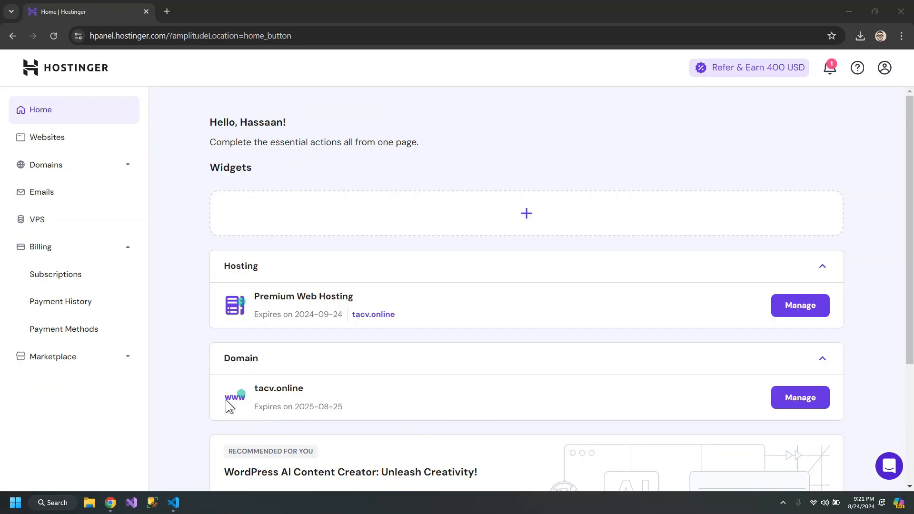
Disable auto-renewal on the hosting and .ONLINE domain subscriptions under Billing, submitting feedback
{"action": "left_click", "coordinate": [55, 274]}
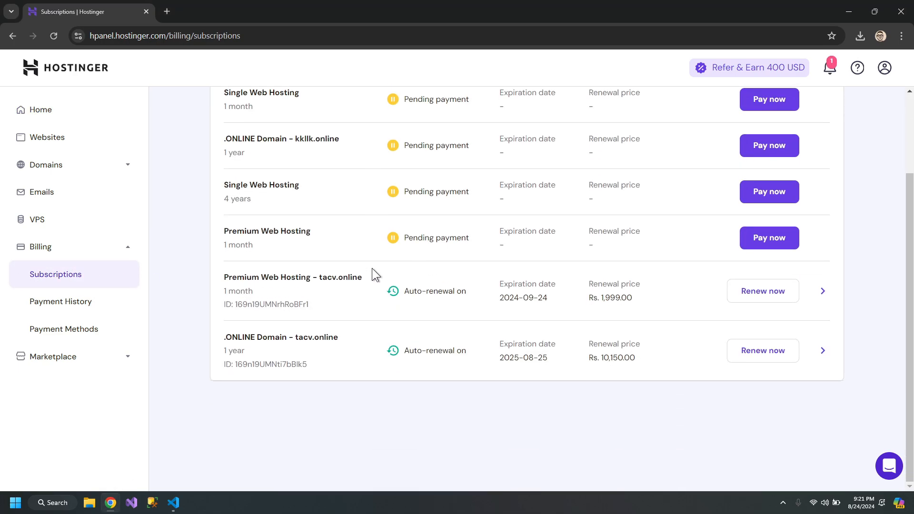
{"action": "mouse_move", "coordinate": [441, 343]}
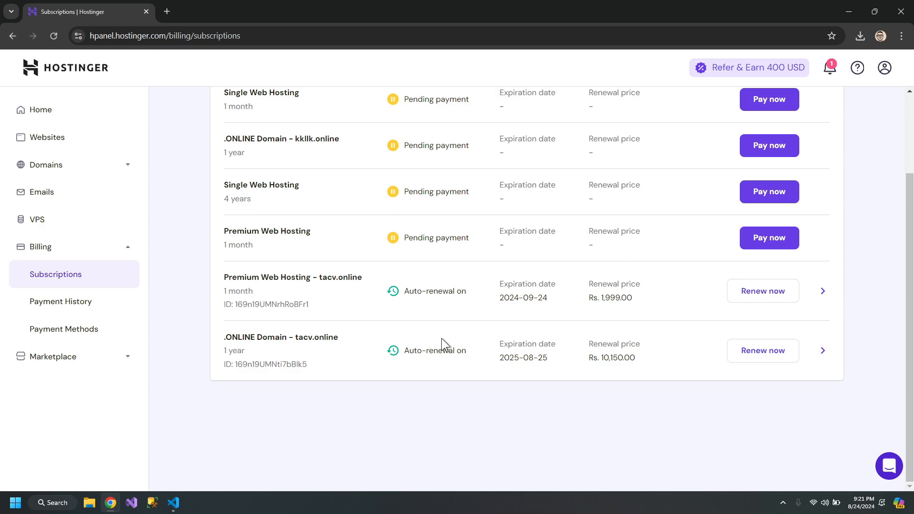
{"action": "mouse_move", "coordinate": [408, 353]}
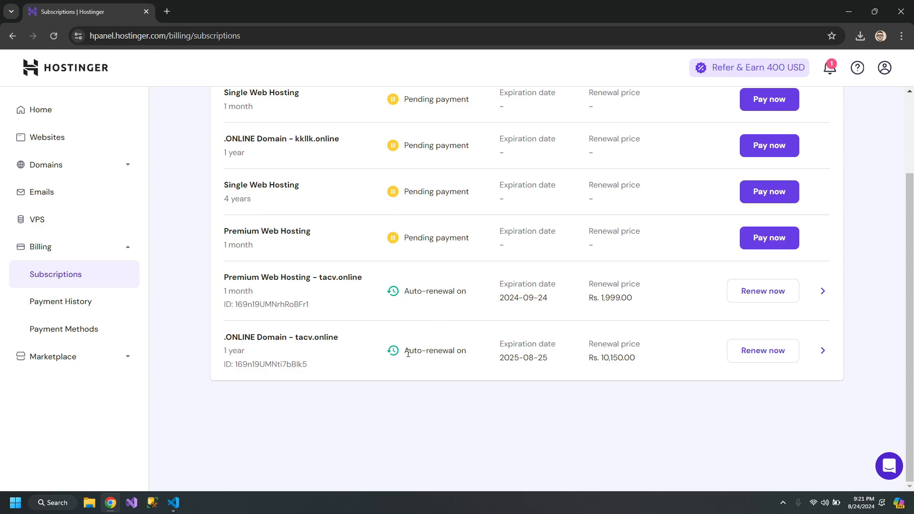
{"action": "left_click", "coordinate": [822, 290]}
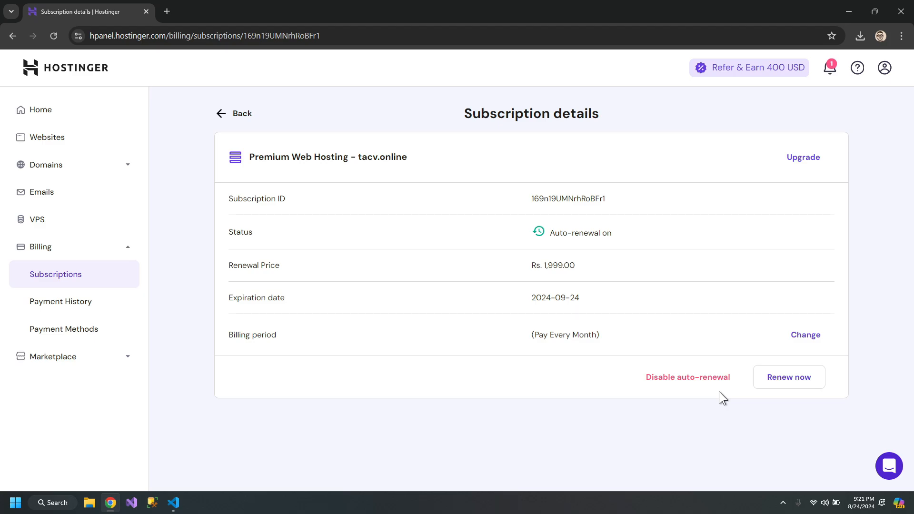
{"action": "mouse_move", "coordinate": [643, 372]}
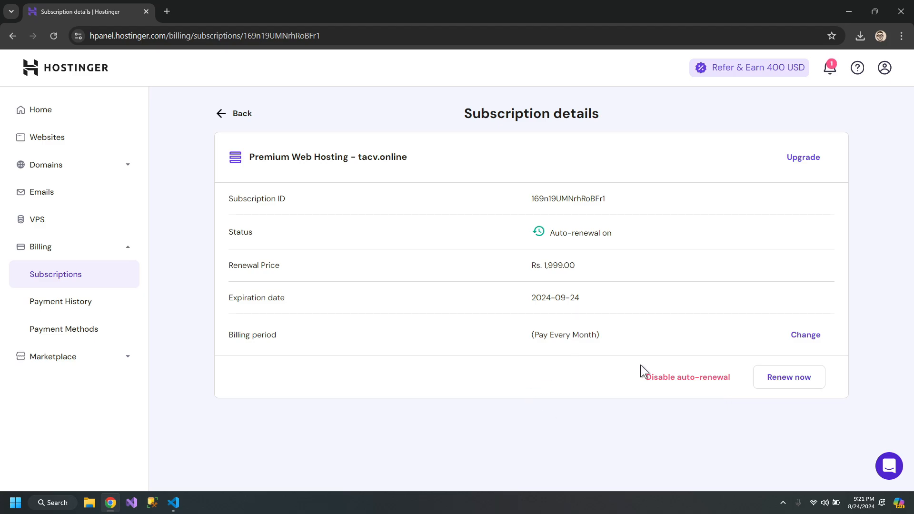
{"action": "left_click", "coordinate": [688, 377]}
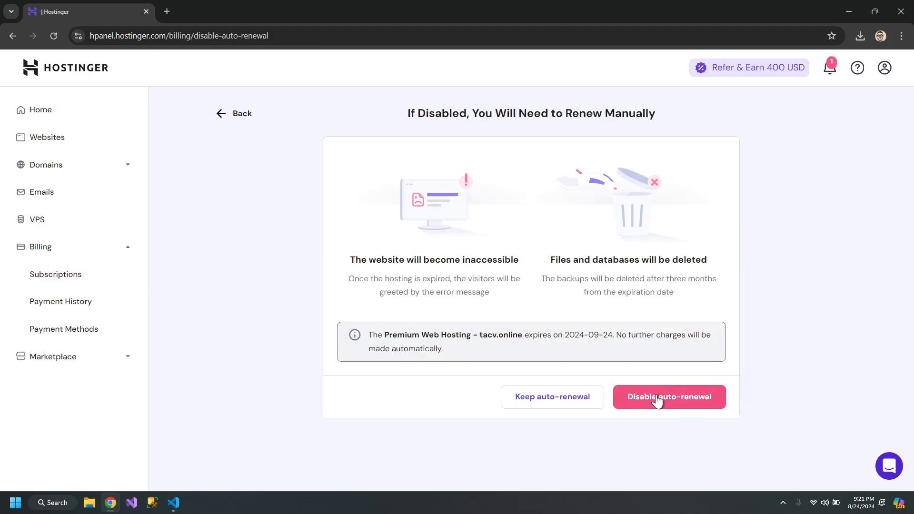
{"action": "left_click", "coordinate": [668, 397]}
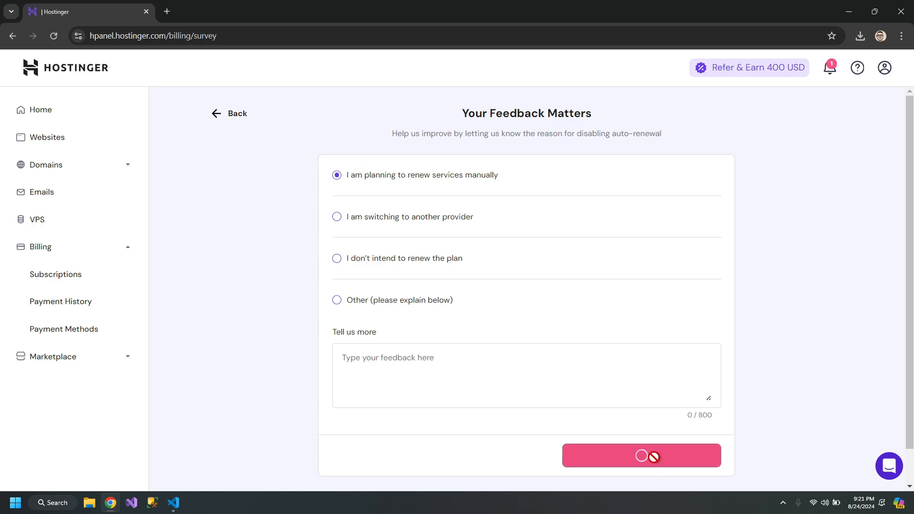
{"action": "left_click", "coordinate": [640, 455]}
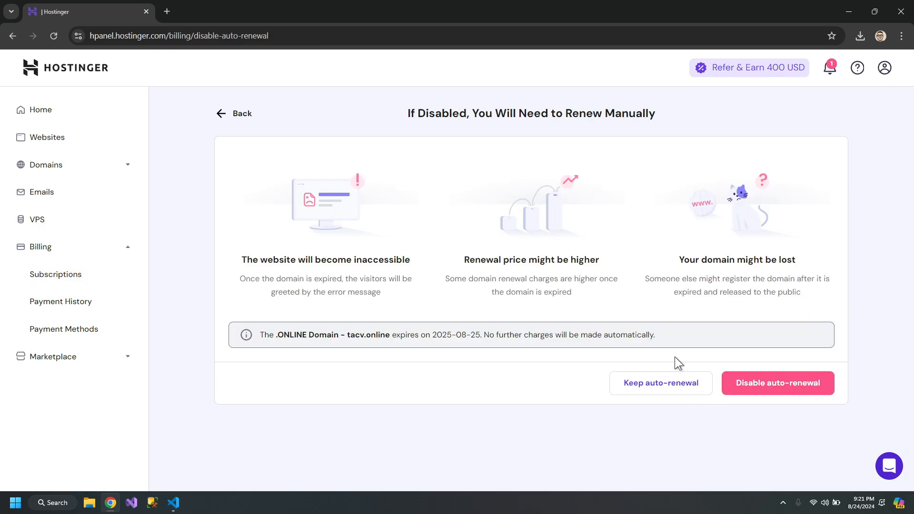
{"action": "left_click", "coordinate": [777, 382]}
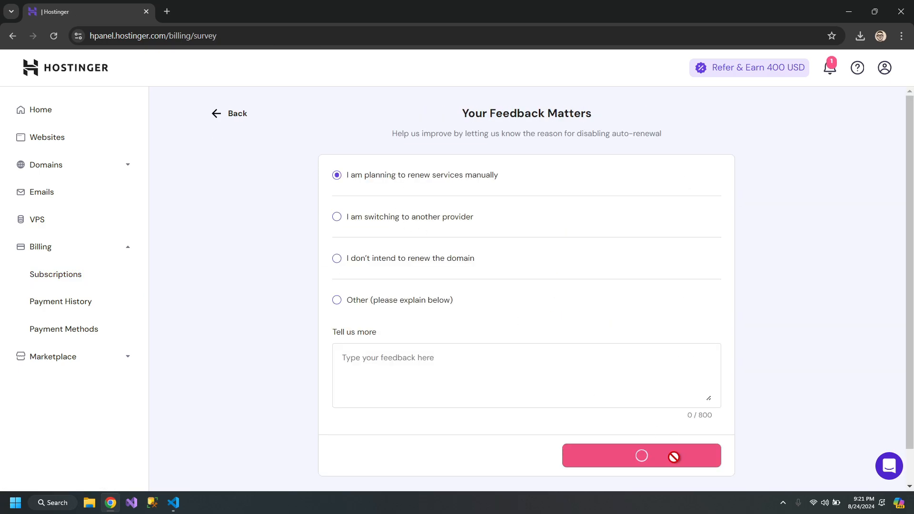
{"action": "left_click", "coordinate": [641, 455]}
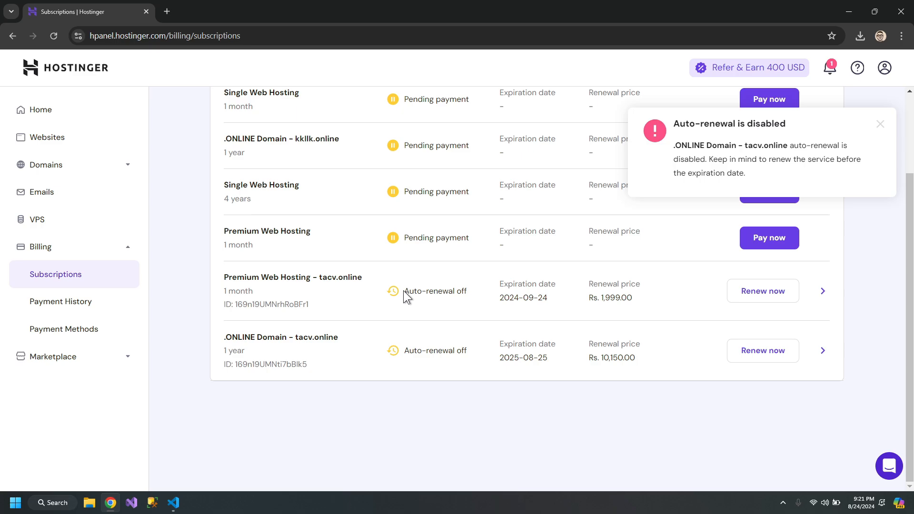